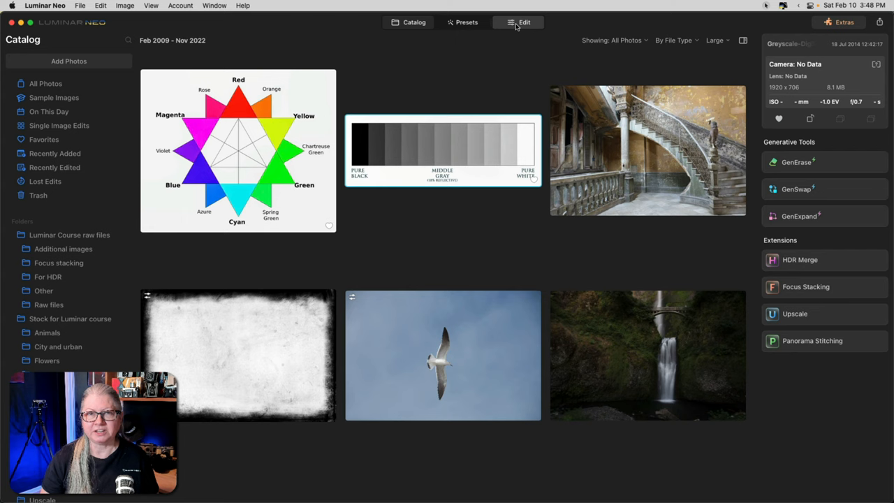
Step: Open the black-to-white grayscale step chart for editing with the Develop adjustments showing
{"action": "left_click", "coordinate": [514, 23]}
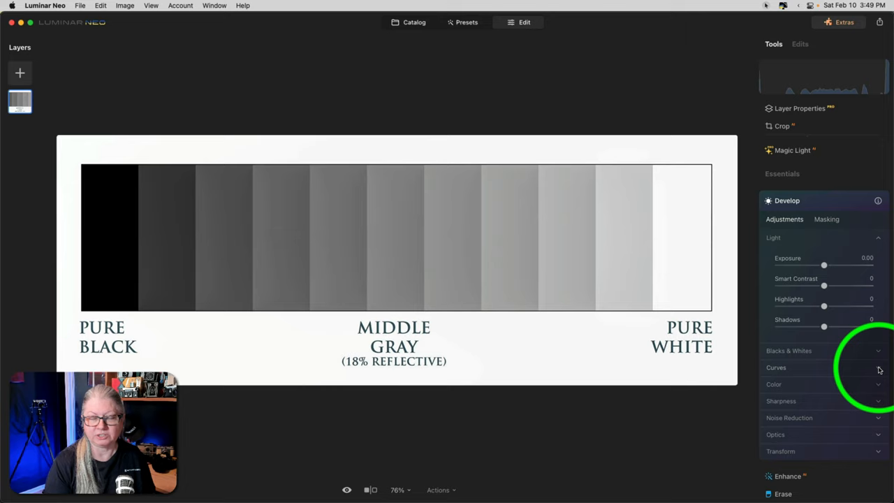
Step: Expand the Curves adjustment to show the chart's straight tone curve over its histogram
{"action": "left_click", "coordinate": [777, 366]}
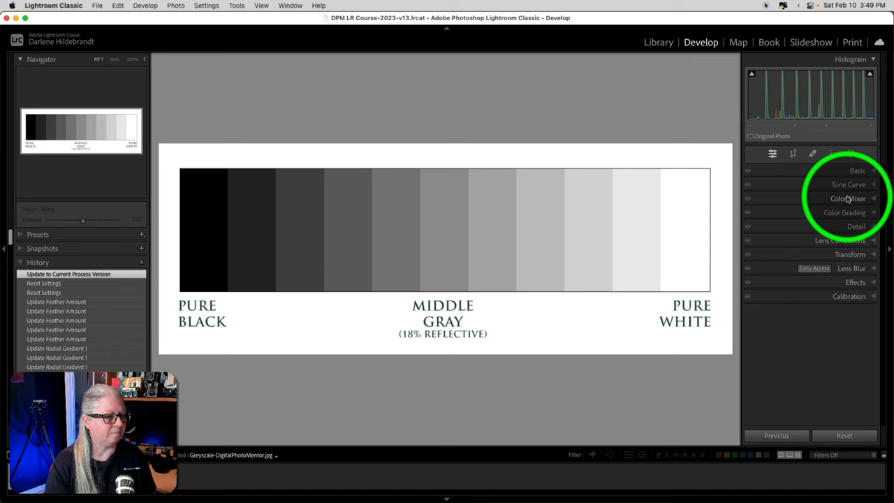
{"action": "left_click", "coordinate": [848, 185]}
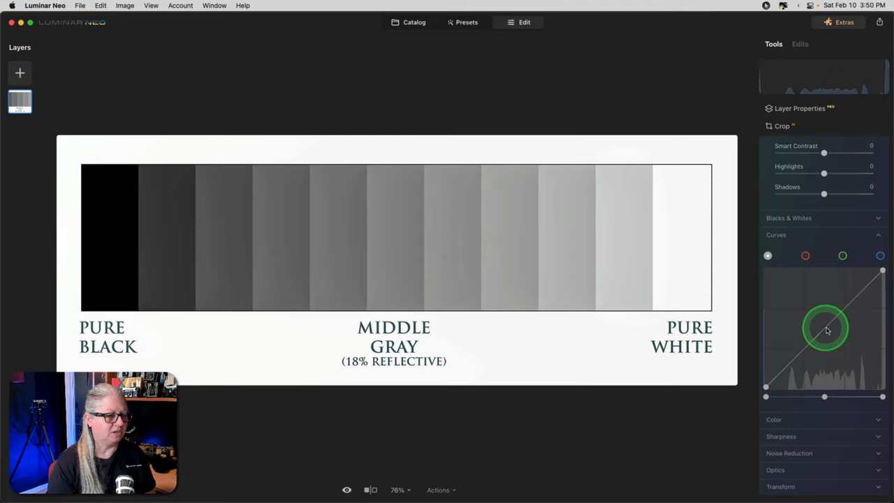
Step: Test-bend the midtones up to brighten and down to darken the steps, then straighten the curve to the diagonal
{"action": "left_click_drag", "start_coordinate": [827, 330], "coordinate": [813, 319]}
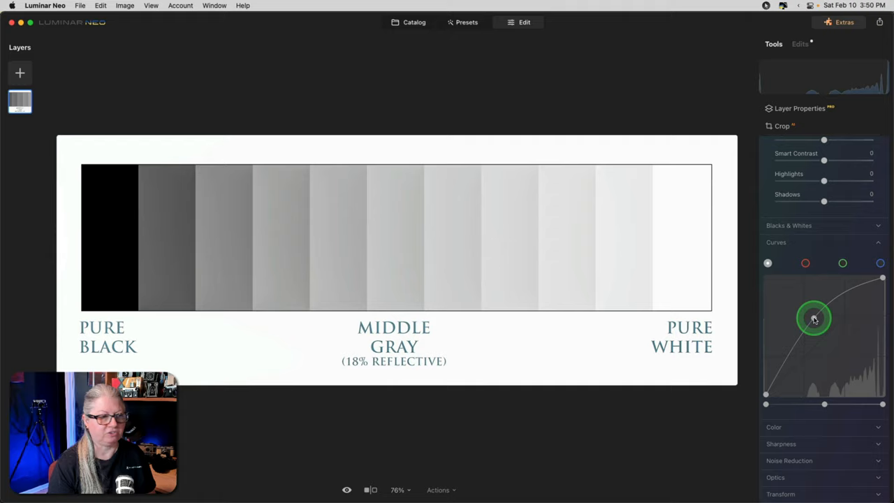
{"action": "left_click_drag", "start_coordinate": [814, 318], "coordinate": [841, 352]}
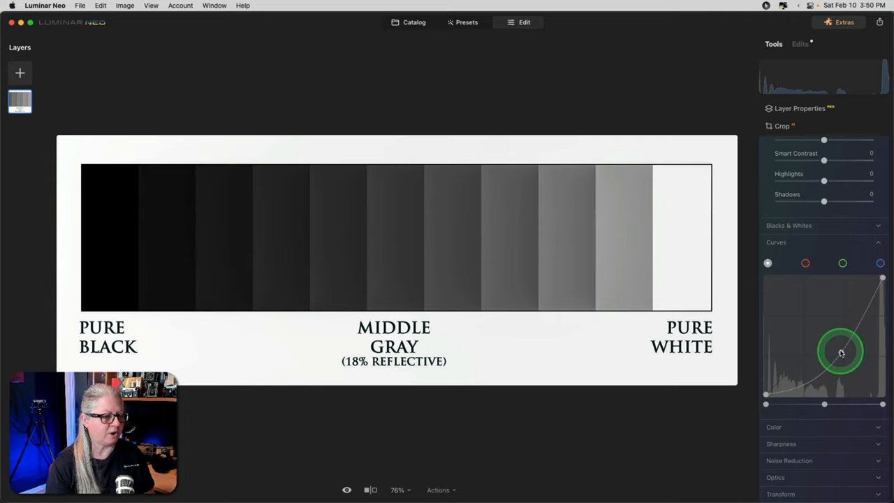
{"action": "left_click_drag", "start_coordinate": [841, 353], "coordinate": [832, 340]}
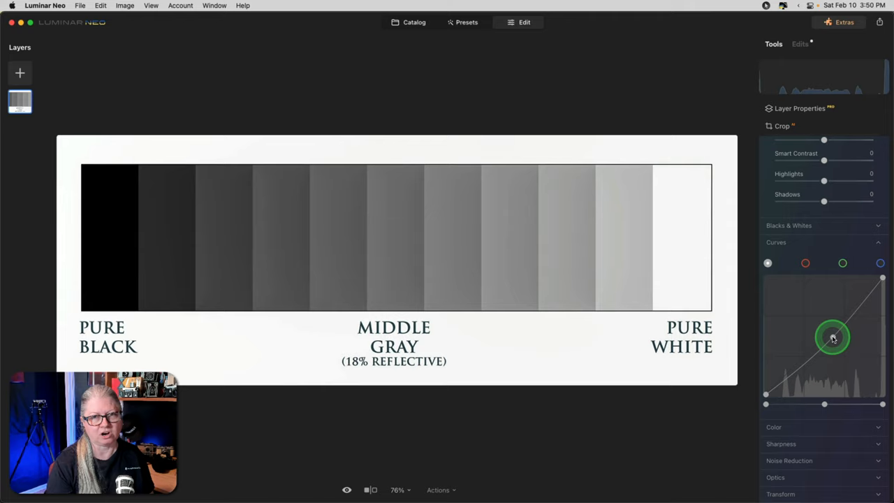
{"action": "left_click_drag", "start_coordinate": [833, 338], "coordinate": [827, 318]}
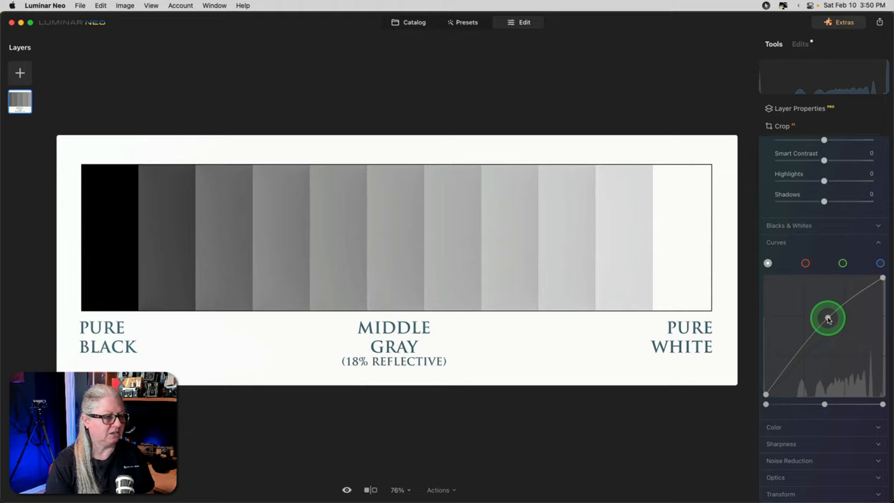
{"action": "left_click_drag", "start_coordinate": [827, 319], "coordinate": [861, 304]}
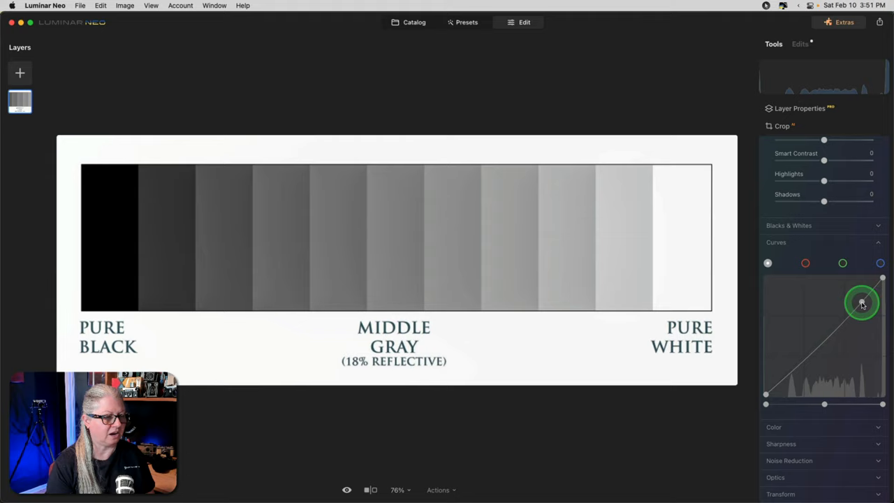
{"action": "left_click_drag", "start_coordinate": [862, 303], "coordinate": [783, 372]}
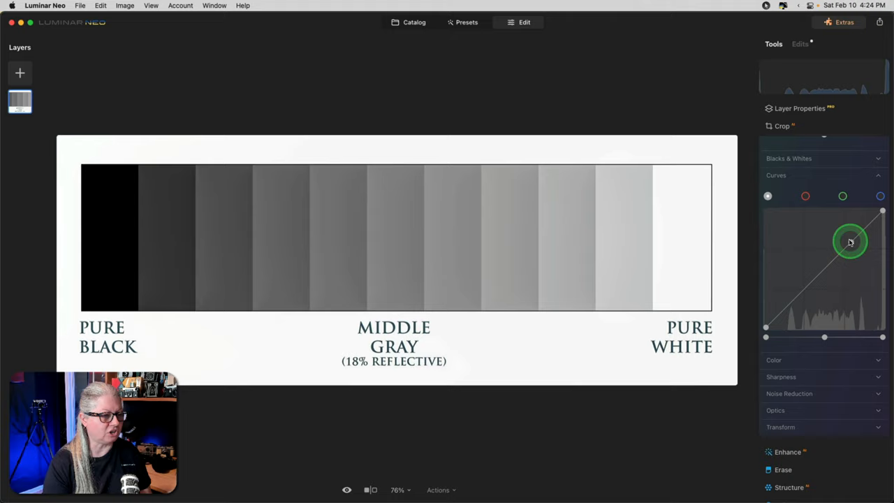
Step: Add highlight and shadow points to build a steep S-curve for strong contrast on the chart
{"action": "left_click_drag", "start_coordinate": [849, 243], "coordinate": [849, 239]}
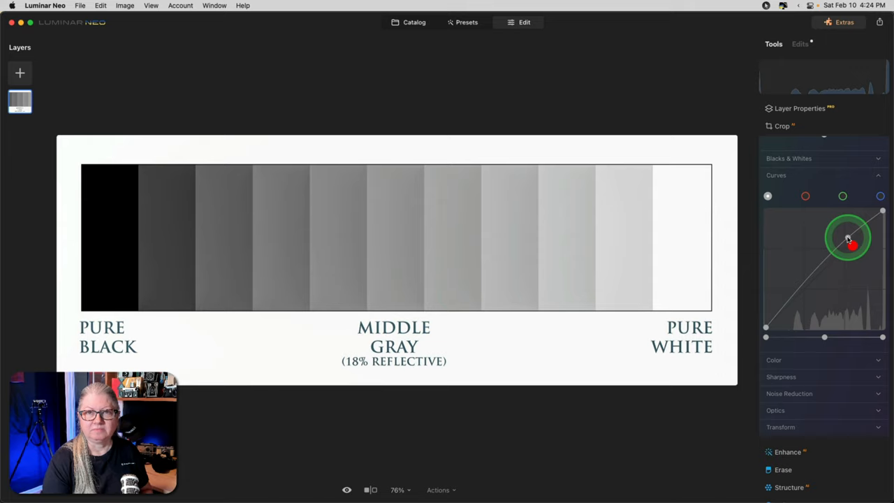
{"action": "left_click_drag", "start_coordinate": [847, 240], "coordinate": [846, 238]}
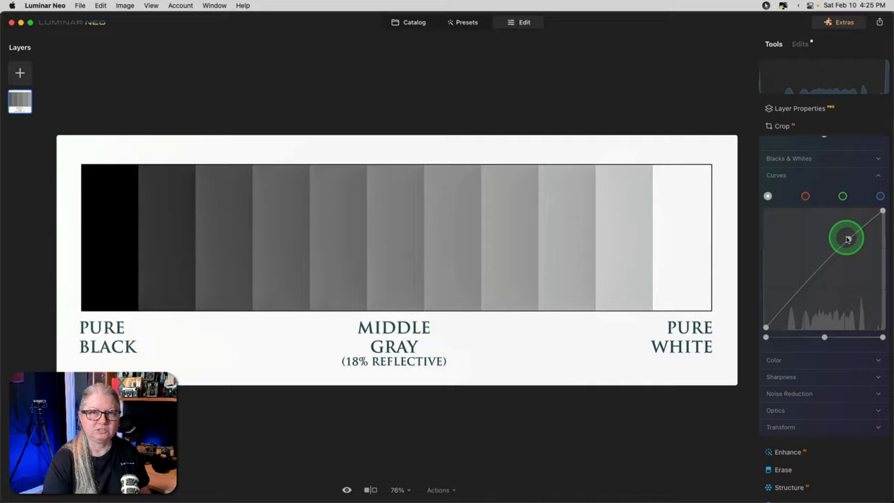
{"action": "left_click_drag", "start_coordinate": [846, 237], "coordinate": [845, 232]}
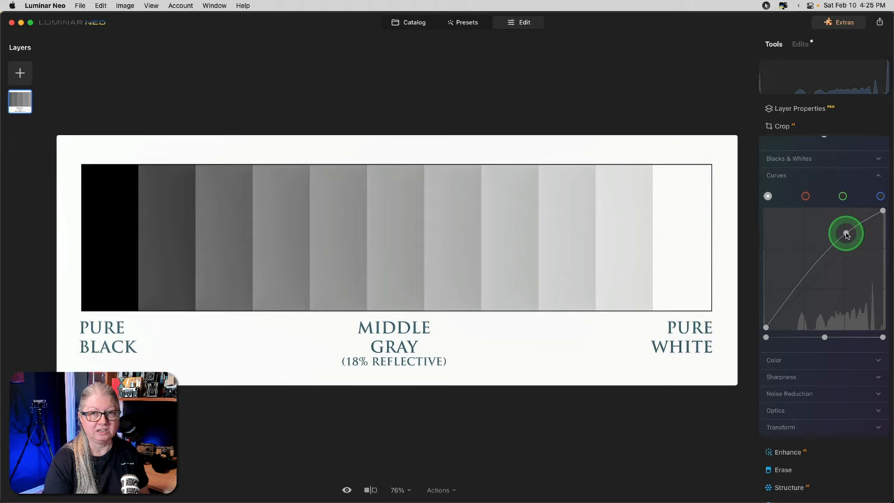
{"action": "left_click_drag", "start_coordinate": [846, 234], "coordinate": [788, 296]}
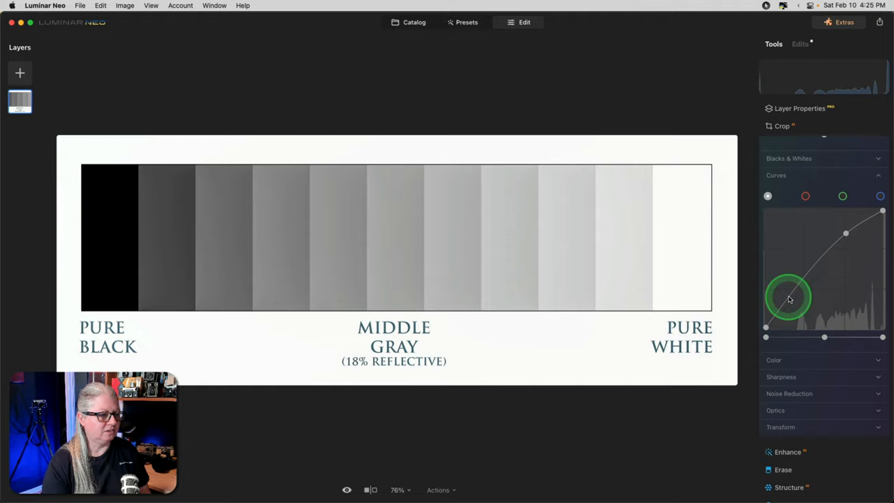
{"action": "left_click_drag", "start_coordinate": [789, 296], "coordinate": [852, 328]}
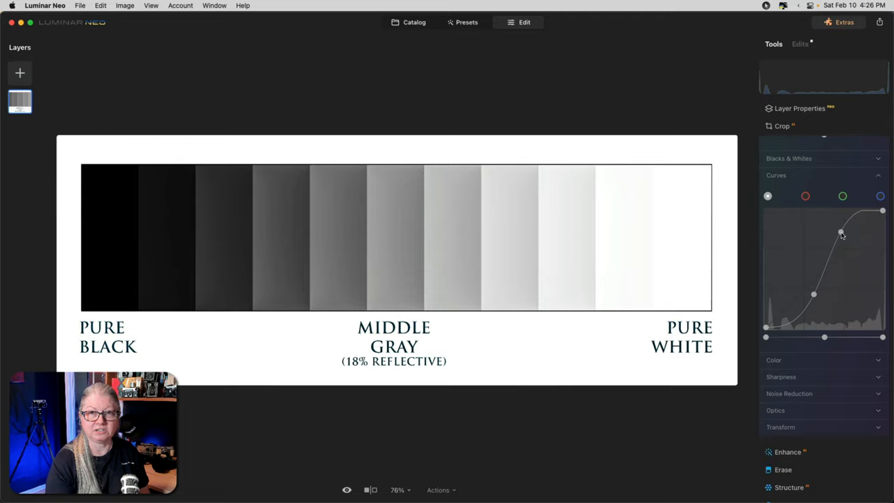
Step: Reset the curve straight, then sag its lower points to darken the shadow and middle steps
{"action": "left_click_drag", "start_coordinate": [841, 235], "coordinate": [852, 244]}
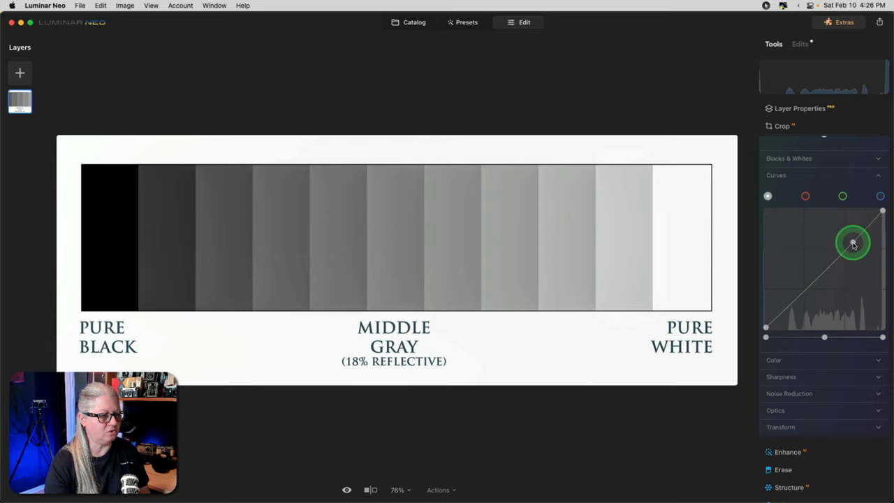
{"action": "left_click_drag", "start_coordinate": [853, 243], "coordinate": [803, 301]}
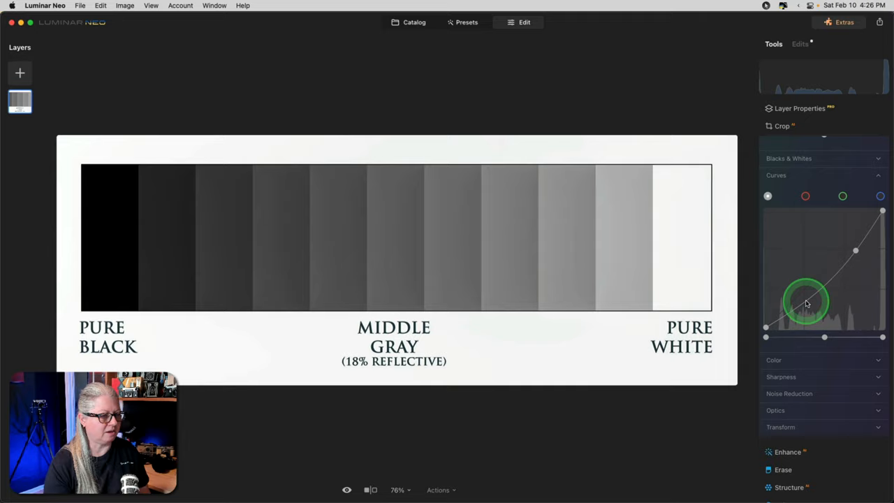
{"action": "left_click_drag", "start_coordinate": [805, 302], "coordinate": [799, 333]}
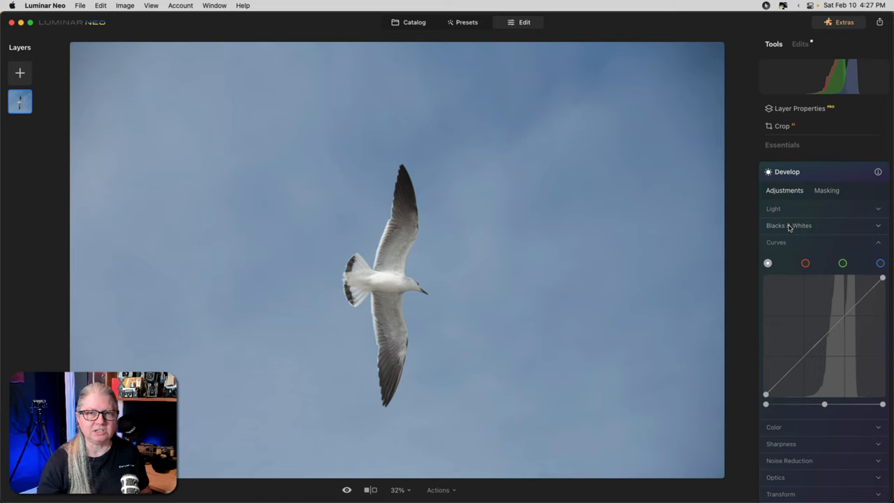
Step: Shape an S-curve on the seagull photo to deepen the sky, then lift the black point slightly
{"action": "left_click", "coordinate": [863, 324]}
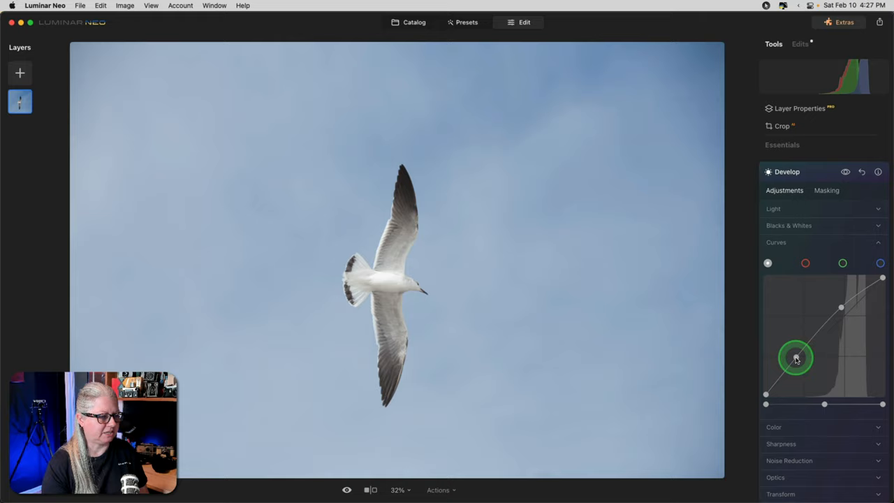
{"action": "left_click_drag", "start_coordinate": [797, 357], "coordinate": [851, 355]}
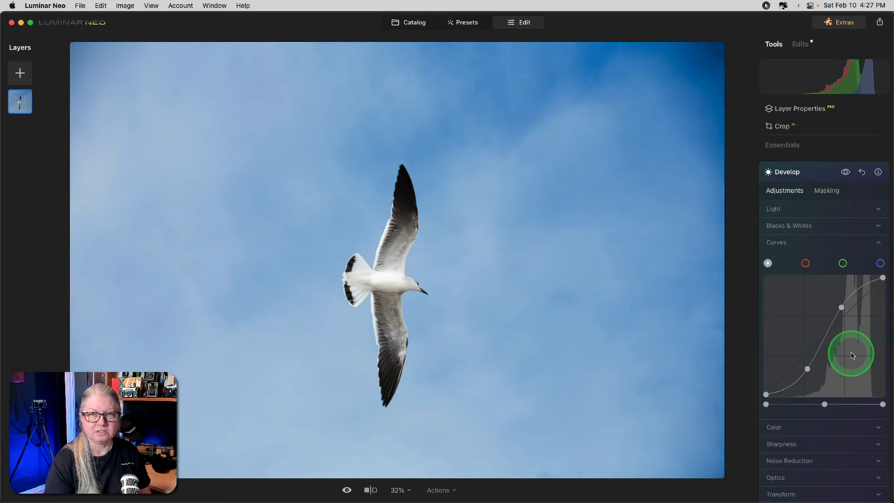
{"action": "left_click_drag", "start_coordinate": [851, 355], "coordinate": [766, 396]}
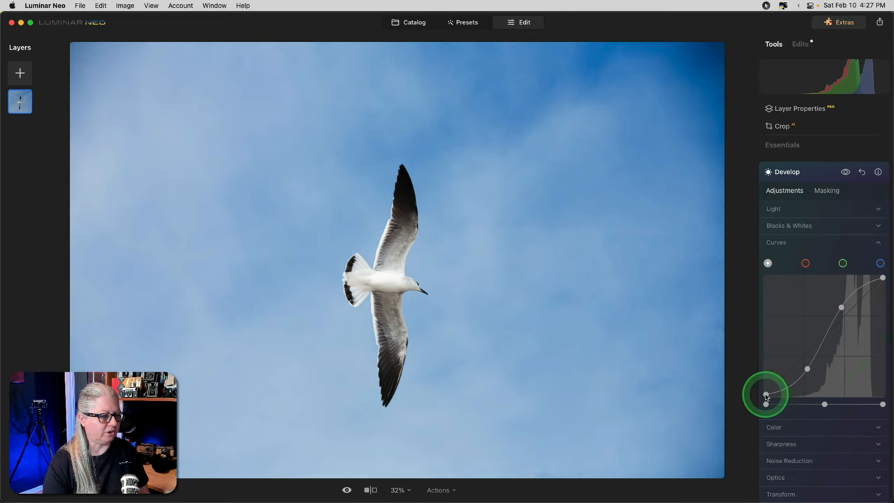
{"action": "left_click_drag", "start_coordinate": [766, 394], "coordinate": [766, 402]}
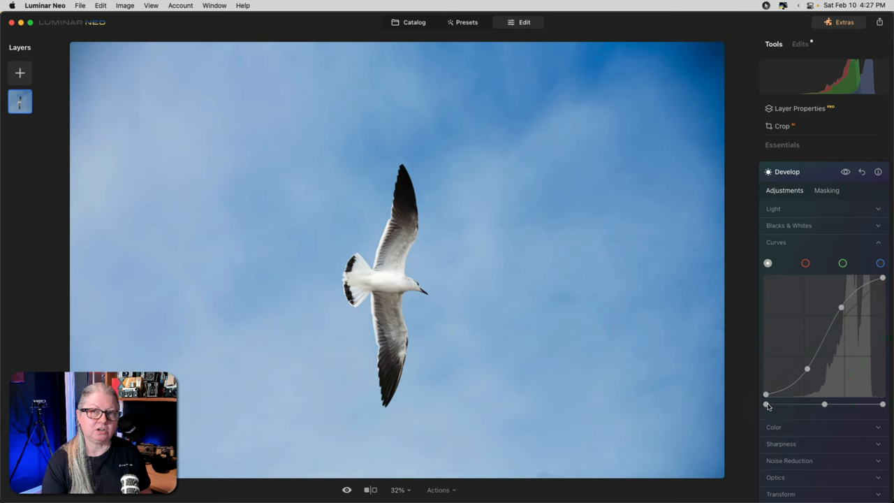
Step: Shift the black and white points inward while previewing the clipped shadow and highlight areas
{"action": "left_click", "coordinate": [767, 394]}
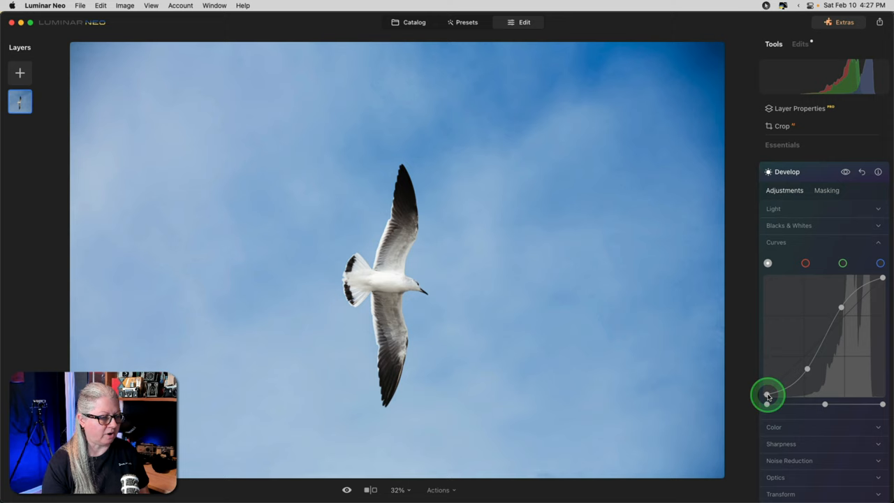
{"action": "left_click_drag", "start_coordinate": [769, 394], "coordinate": [785, 398]}
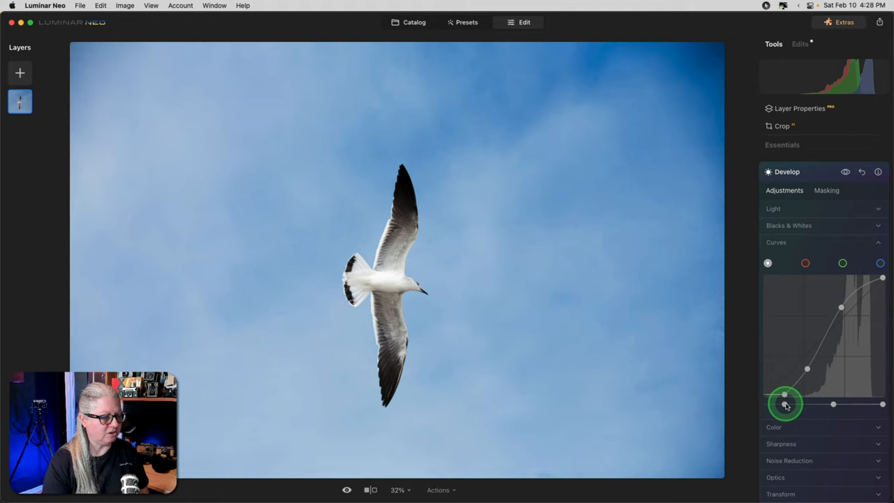
{"action": "left_click_drag", "start_coordinate": [785, 400], "coordinate": [875, 404]}
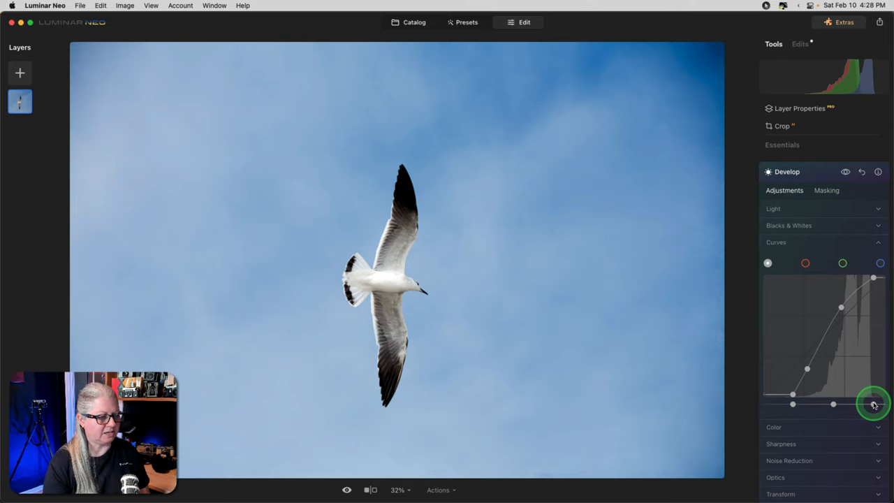
{"action": "left_click_drag", "start_coordinate": [875, 405], "coordinate": [830, 405]}
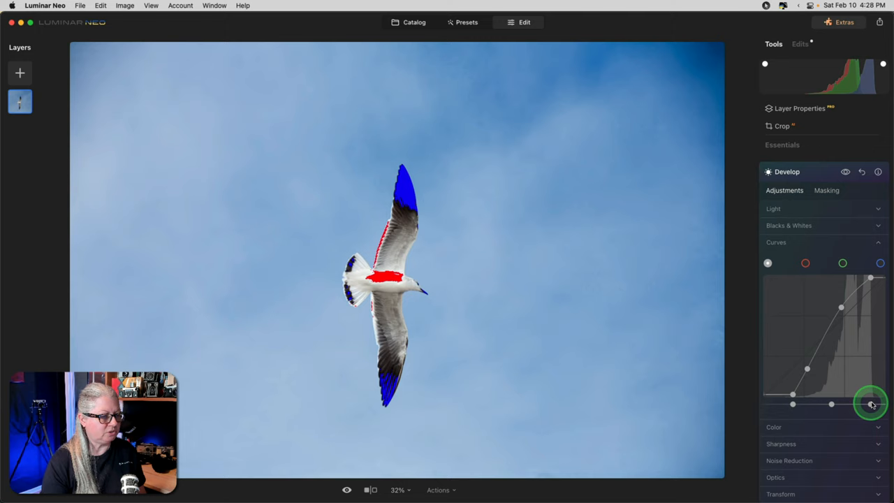
{"action": "left_click_drag", "start_coordinate": [872, 404], "coordinate": [788, 408]}
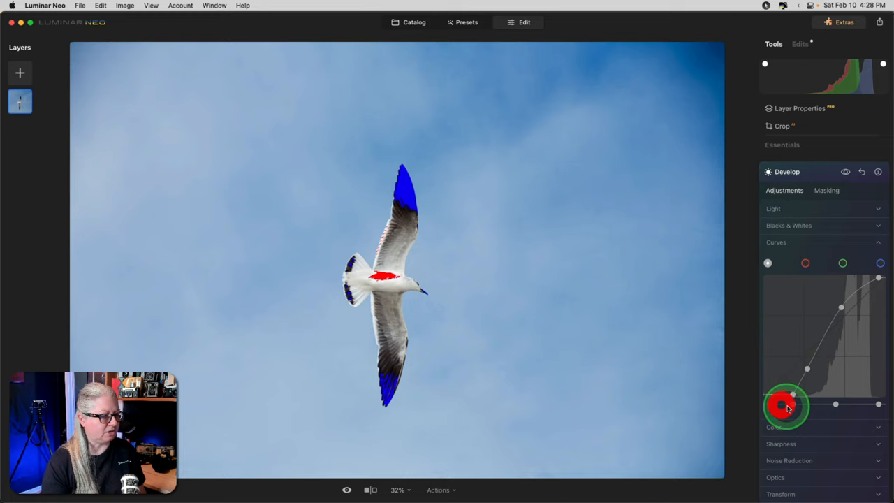
Step: Reshape the midtone and shadow points until the clipping warnings disappear and tones look normal
{"action": "left_click_drag", "start_coordinate": [786, 405], "coordinate": [838, 324]}
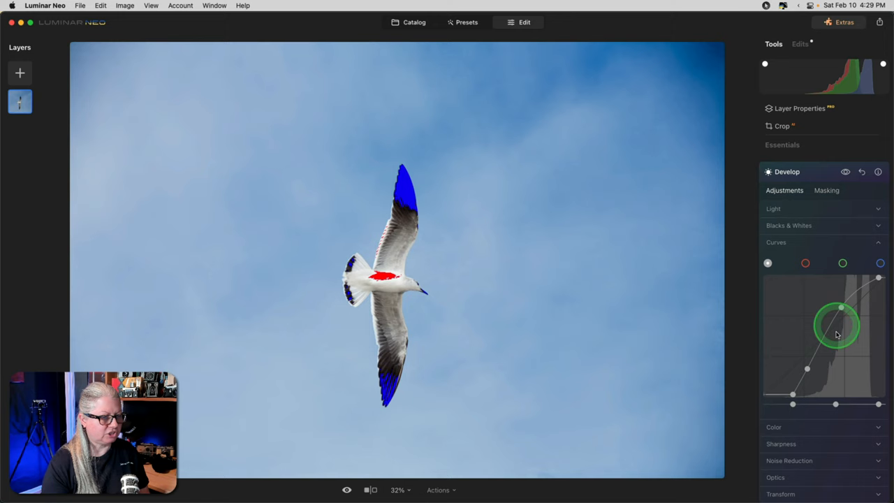
{"action": "left_click_drag", "start_coordinate": [841, 307], "coordinate": [841, 405]}
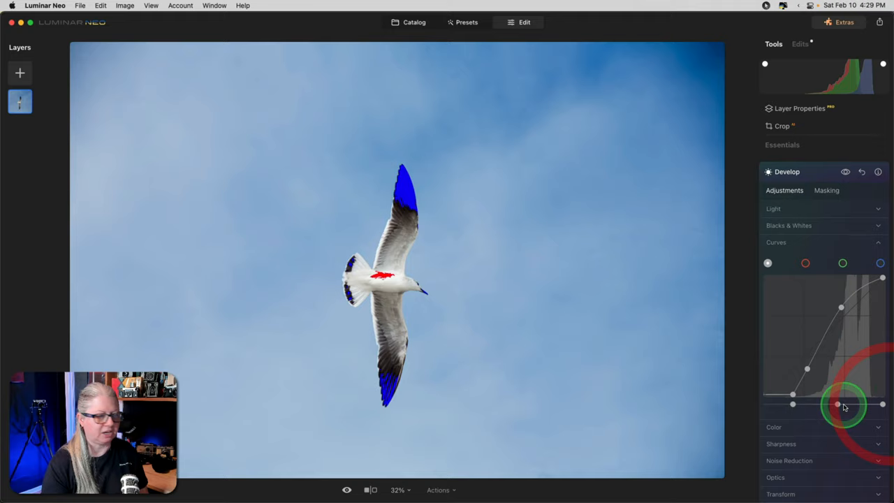
{"action": "left_click_drag", "start_coordinate": [838, 404], "coordinate": [845, 313]}
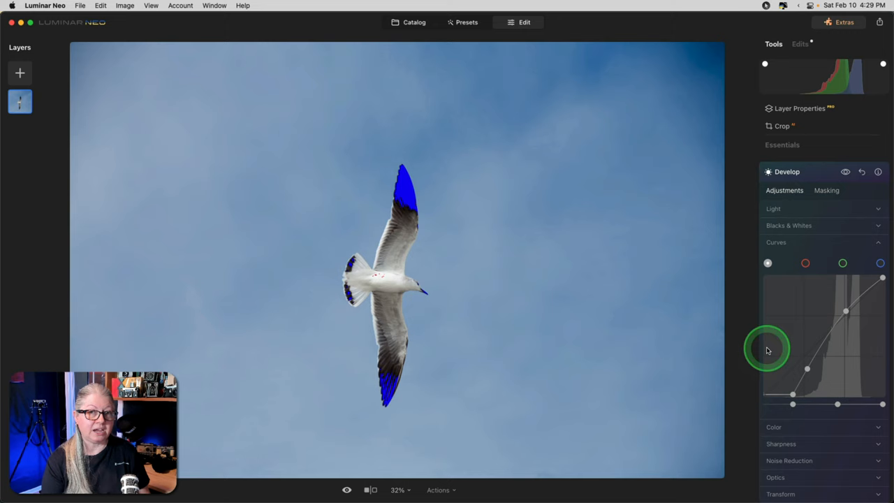
{"action": "left_click_drag", "start_coordinate": [767, 349], "coordinate": [845, 311]}
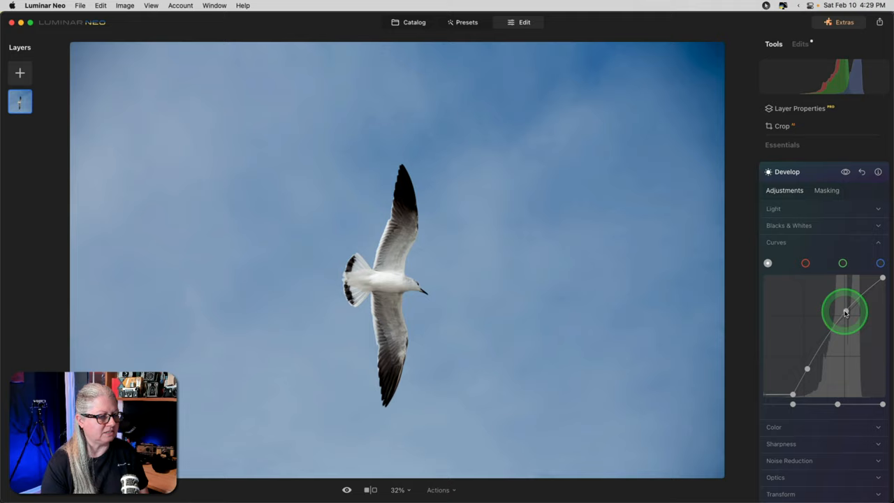
{"action": "left_click_drag", "start_coordinate": [845, 313], "coordinate": [844, 320]}
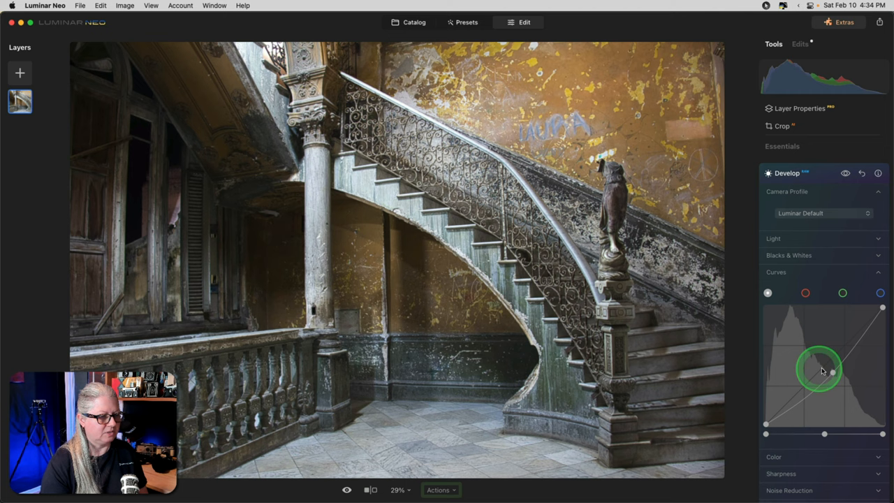
Step: Drag several midtone, highlight and shadow points up and down into a contrasty wave-shaped curve
{"action": "left_click_drag", "start_coordinate": [835, 370], "coordinate": [851, 340]}
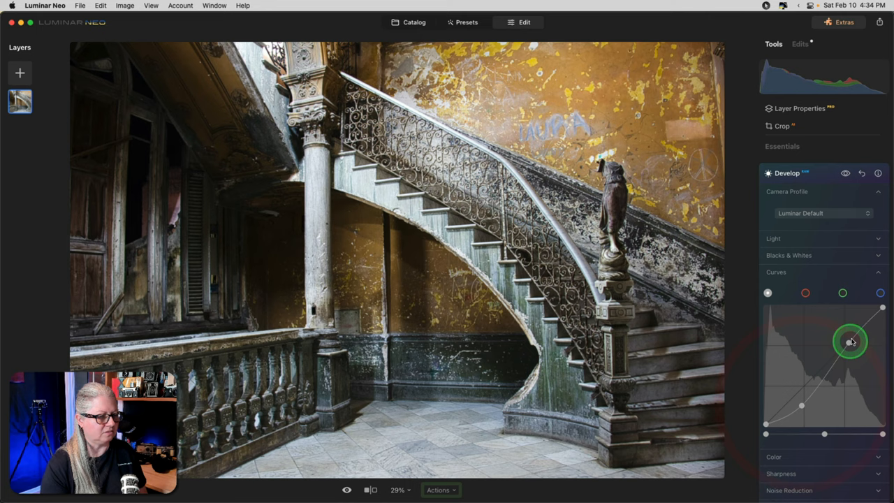
{"action": "left_click_drag", "start_coordinate": [850, 341], "coordinate": [854, 334]}
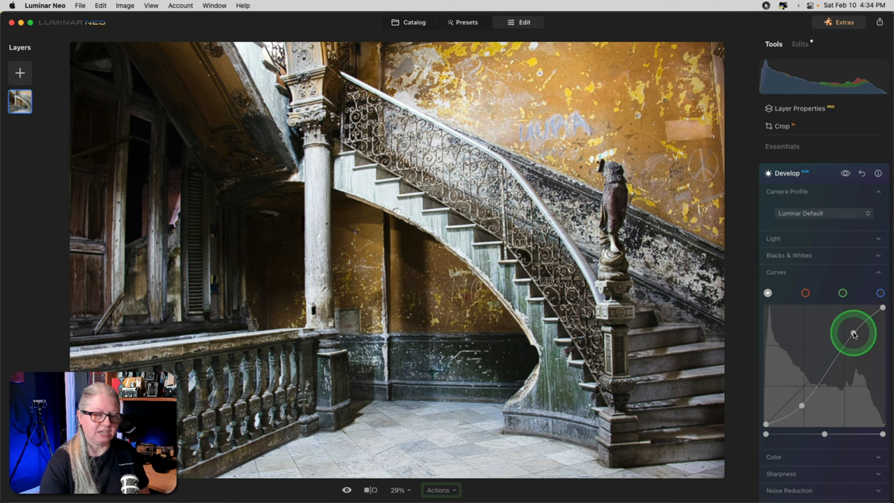
{"action": "left_click_drag", "start_coordinate": [853, 334], "coordinate": [821, 389]}
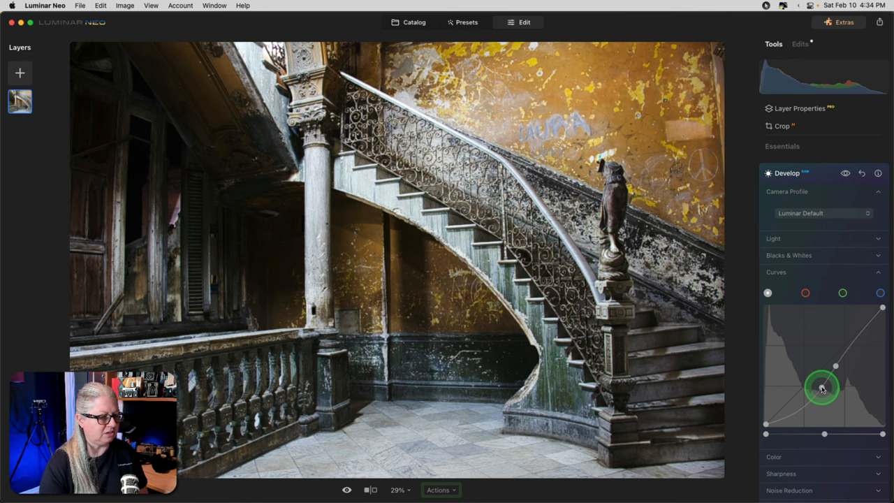
{"action": "left_click_drag", "start_coordinate": [822, 388], "coordinate": [839, 366]}
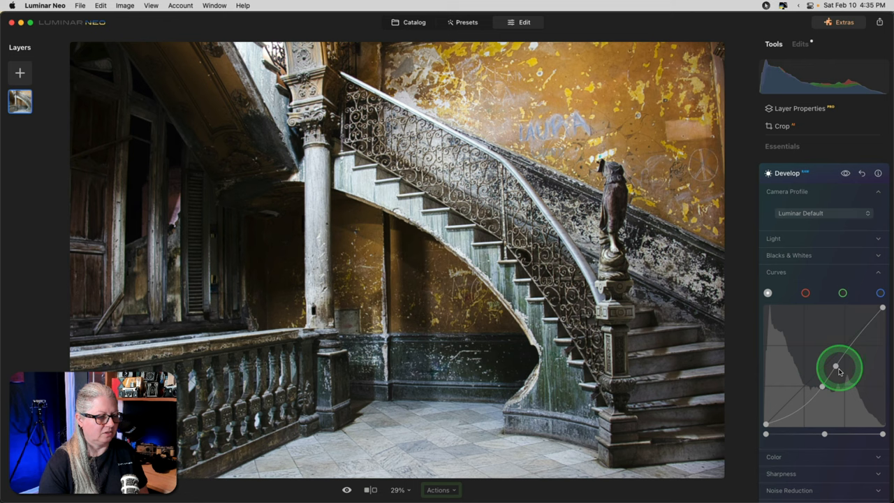
{"action": "left_click_drag", "start_coordinate": [838, 366], "coordinate": [857, 336]}
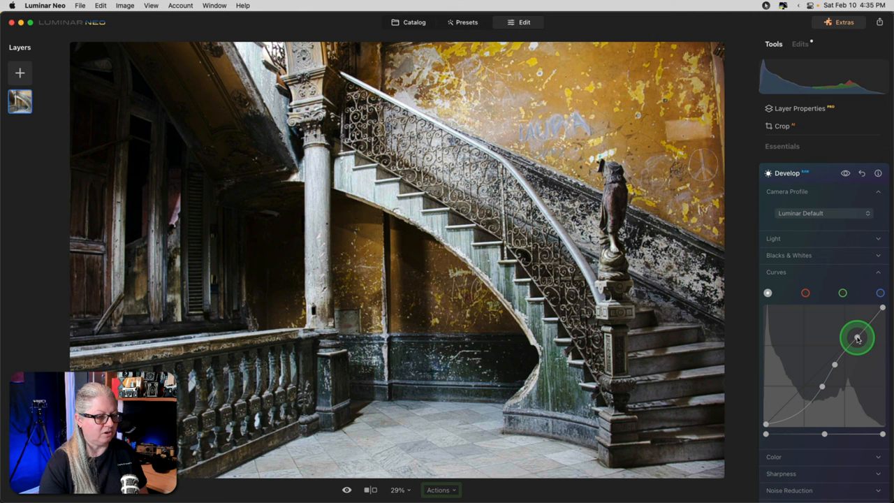
{"action": "left_click_drag", "start_coordinate": [858, 336], "coordinate": [807, 402]}
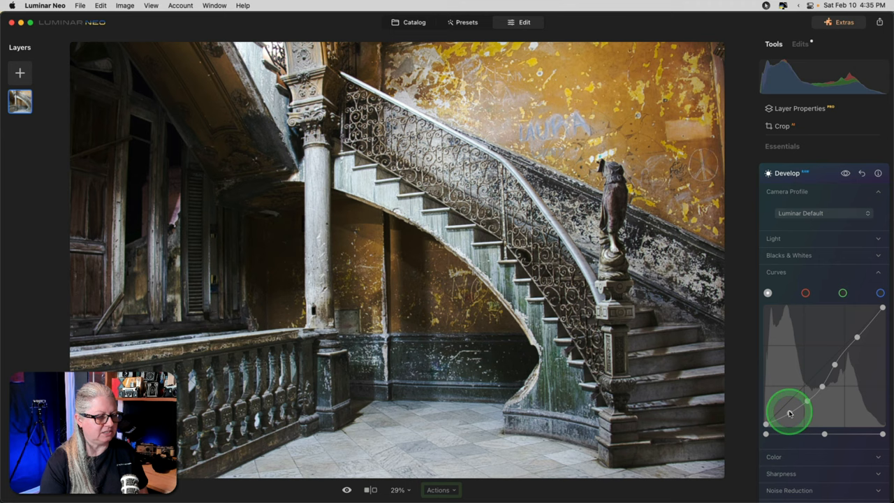
{"action": "left_click_drag", "start_coordinate": [790, 412], "coordinate": [808, 394]}
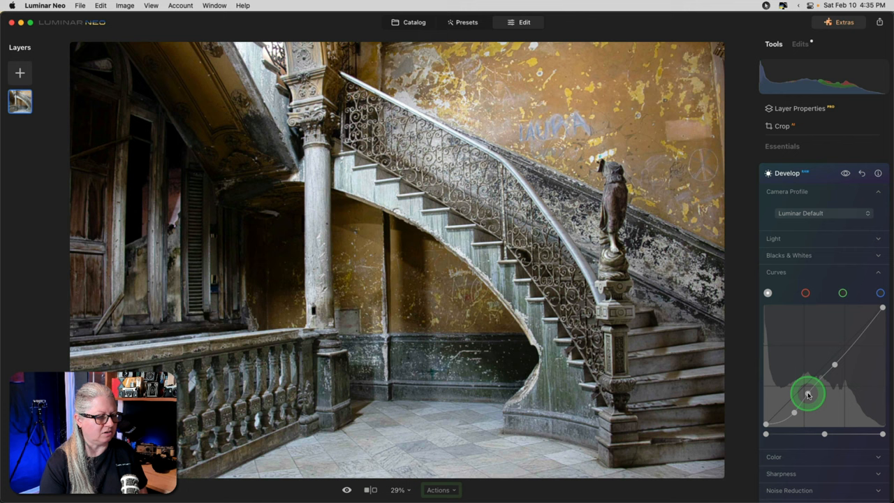
{"action": "left_click_drag", "start_coordinate": [807, 394], "coordinate": [796, 411]}
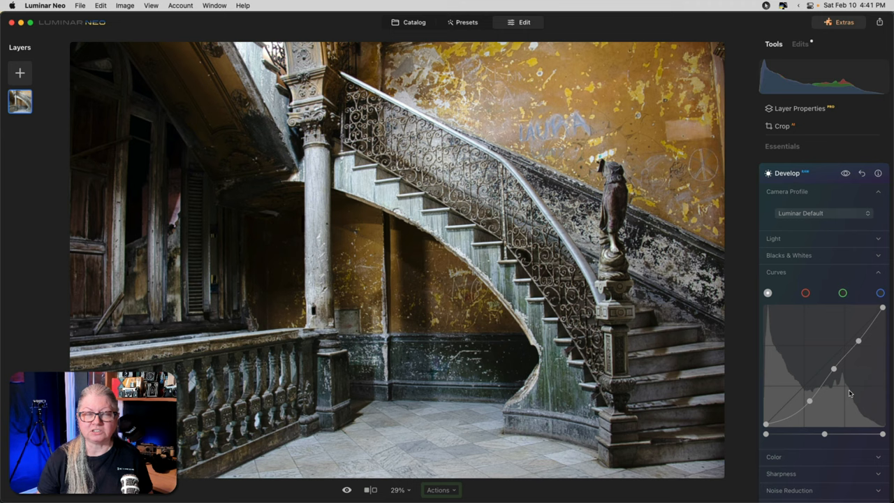
Step: Raise the black point and pull a midtone point down into a U-shaped solarizing curve
{"action": "left_click_drag", "start_coordinate": [809, 403], "coordinate": [781, 411]}
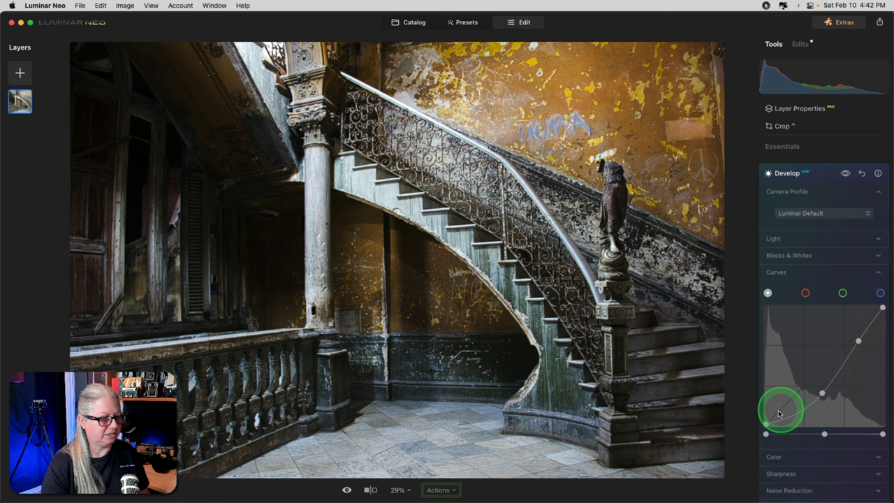
{"action": "left_click_drag", "start_coordinate": [780, 411], "coordinate": [766, 427]}
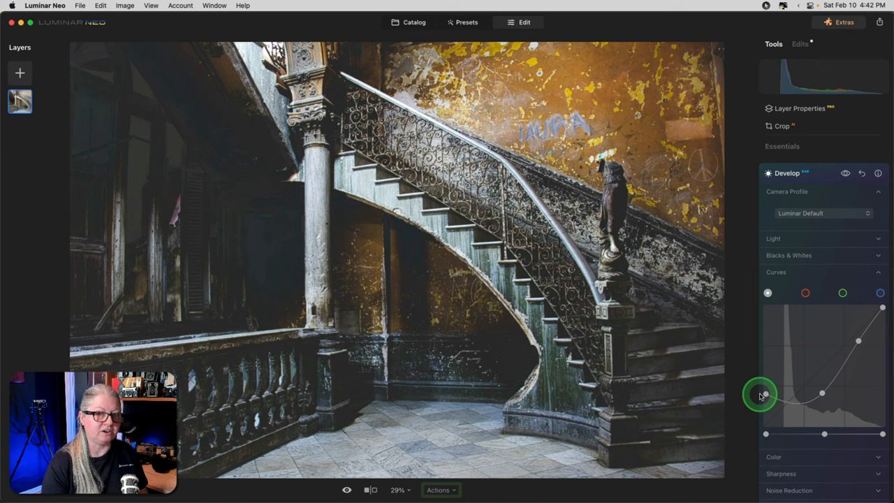
{"action": "left_click_drag", "start_coordinate": [765, 394], "coordinate": [816, 378]}
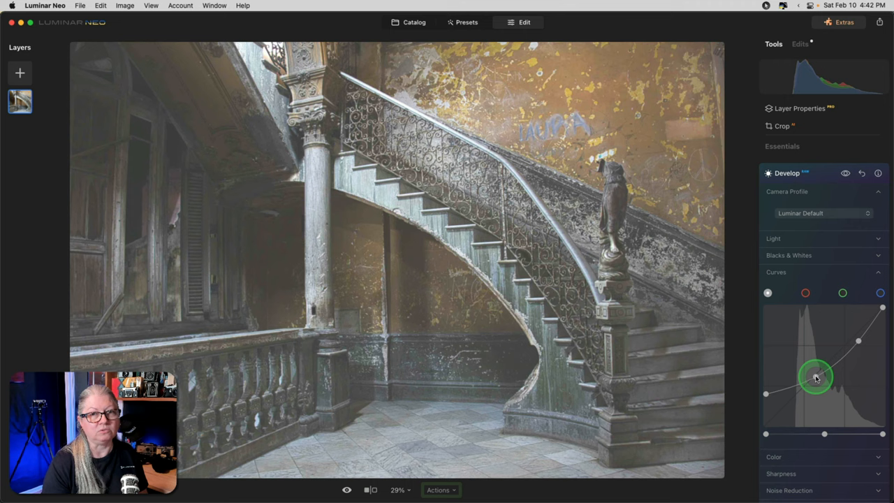
{"action": "left_click_drag", "start_coordinate": [815, 377], "coordinate": [813, 399]}
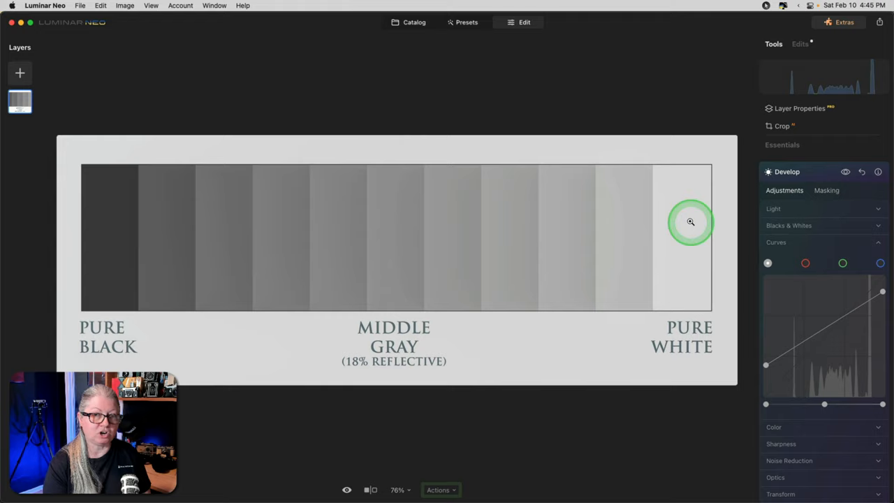
Step: Raise the step chart's black point until the curve is nearly flat and all steps look grey
{"action": "left_click_drag", "start_coordinate": [883, 292], "coordinate": [883, 321]}
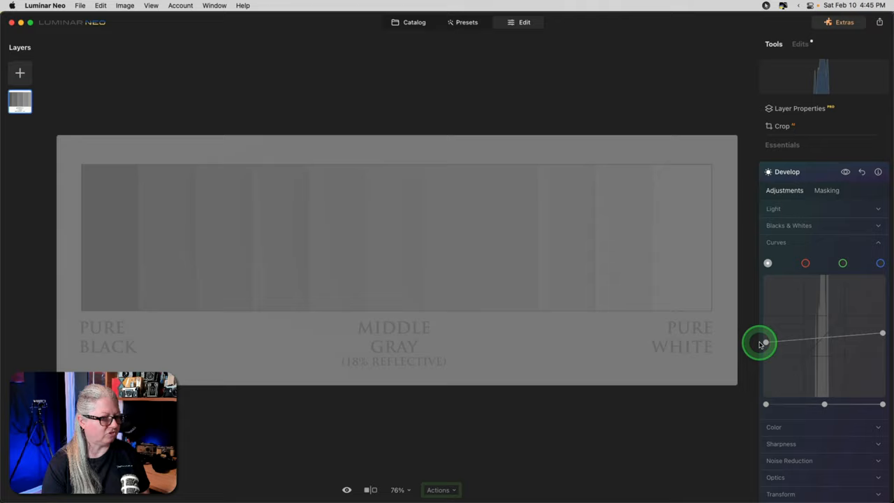
{"action": "left_click_drag", "start_coordinate": [762, 342], "coordinate": [817, 342]}
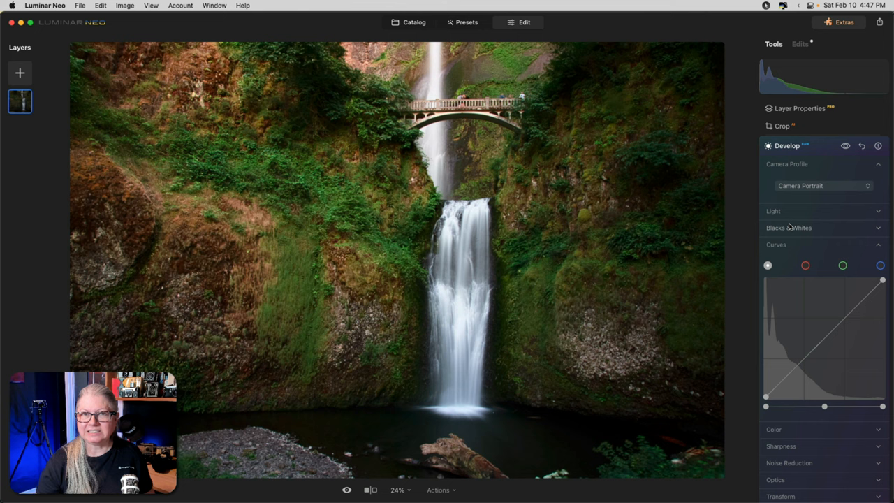
Step: Switch to the blue channel and add points, lifting then slightly lowering the curve to shift the waterfall's shadow tint
{"action": "left_click", "coordinate": [520, 159]}
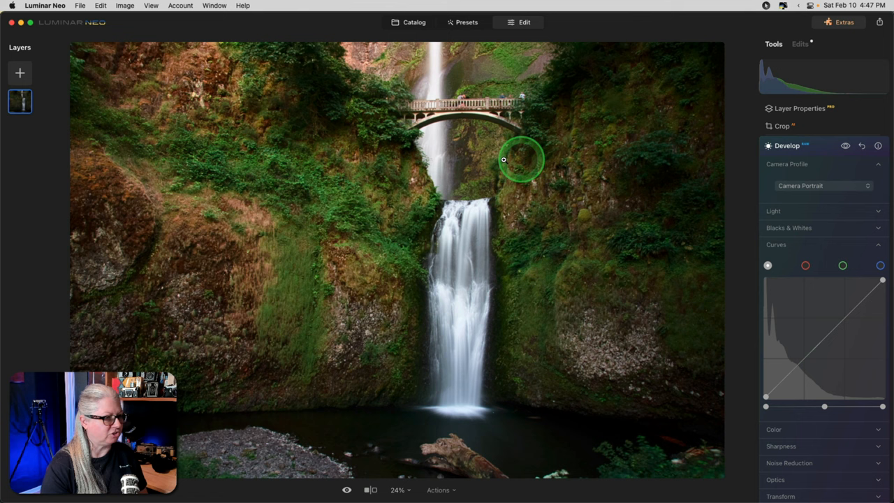
{"action": "mouse_move", "coordinate": [600, 376]}
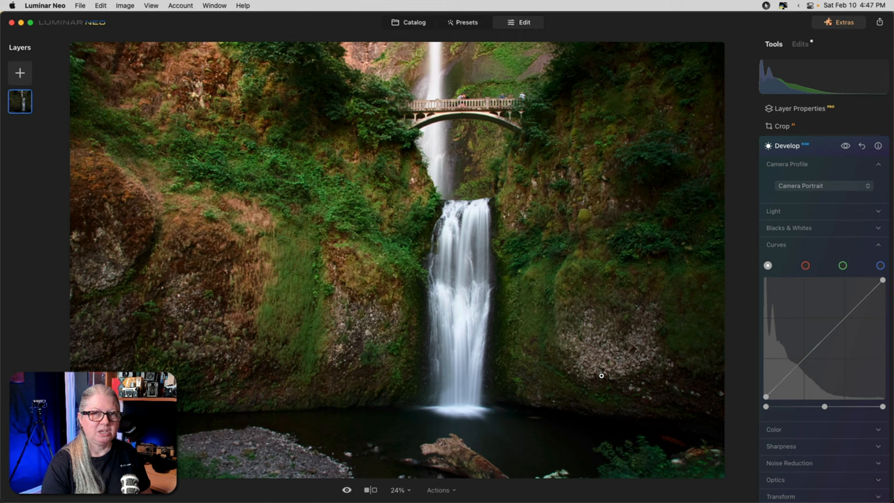
{"action": "left_click", "coordinate": [822, 349]}
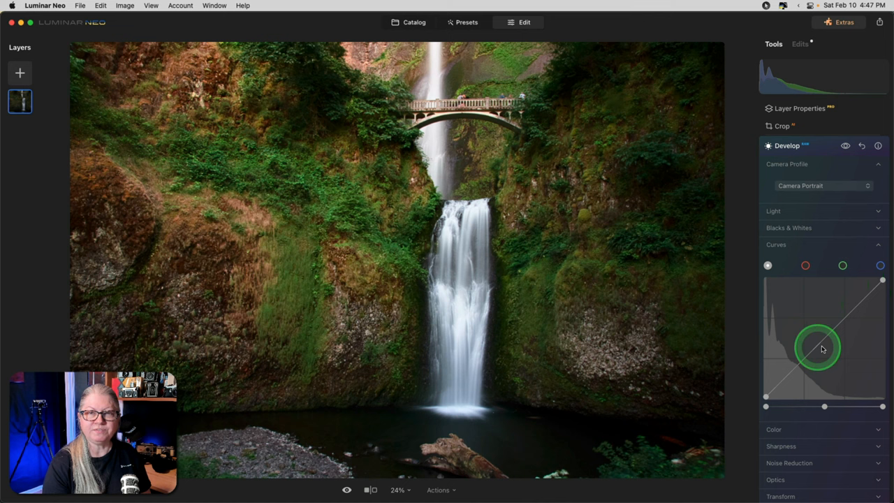
{"action": "left_click", "coordinate": [880, 266]}
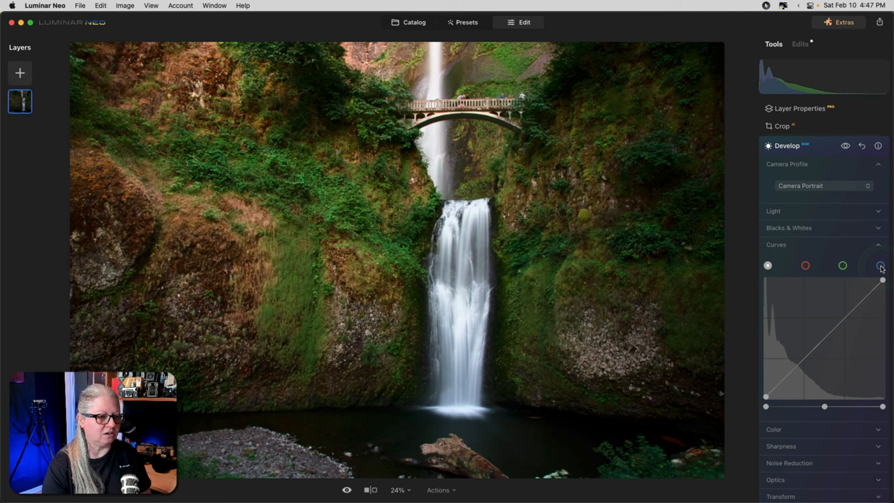
{"action": "left_click", "coordinate": [880, 266]}
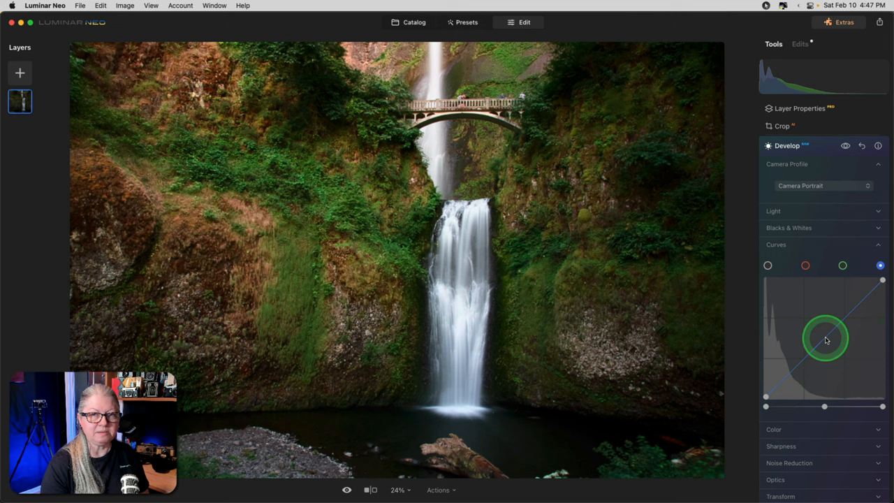
{"action": "left_click_drag", "start_coordinate": [827, 341], "coordinate": [813, 321]}
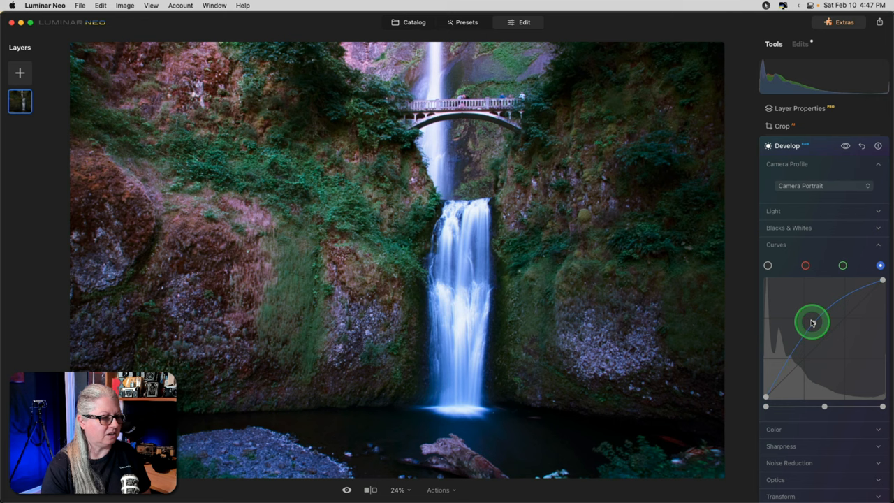
{"action": "left_click_drag", "start_coordinate": [812, 321], "coordinate": [816, 328]}
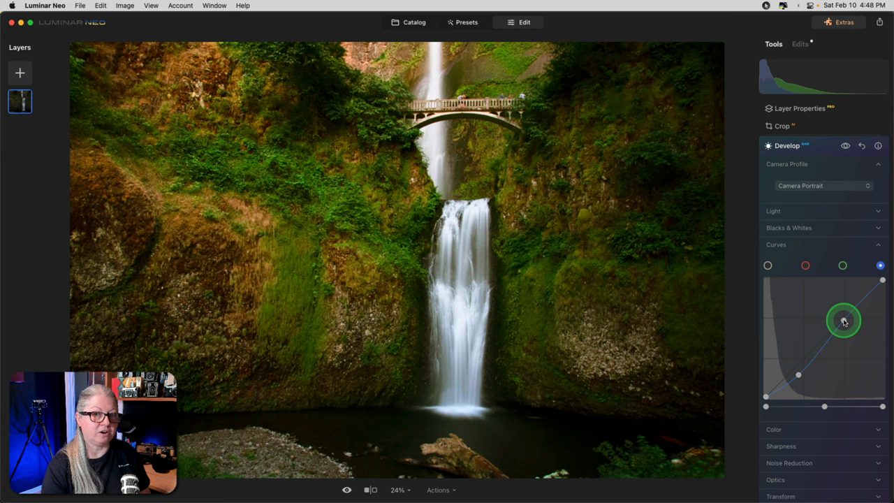
{"action": "left_click_drag", "start_coordinate": [844, 321], "coordinate": [841, 314]}
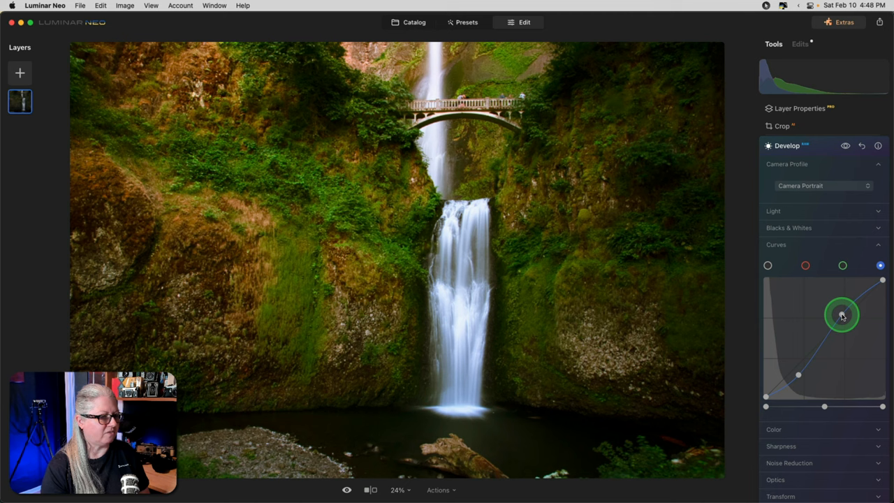
{"action": "left_click", "coordinate": [843, 265]}
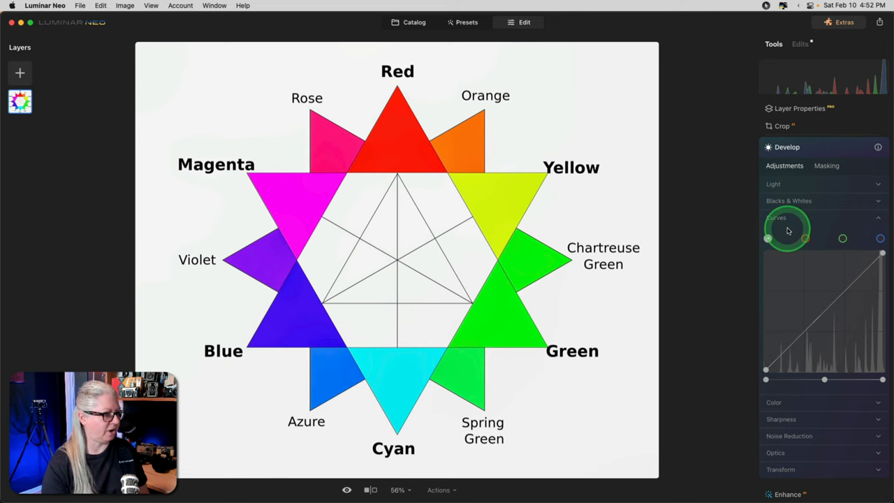
Step: Bend the Blue channel curve, then reshape the Green curve, tinting the colour wheel pale yellow-green
{"action": "left_click", "coordinate": [880, 237]}
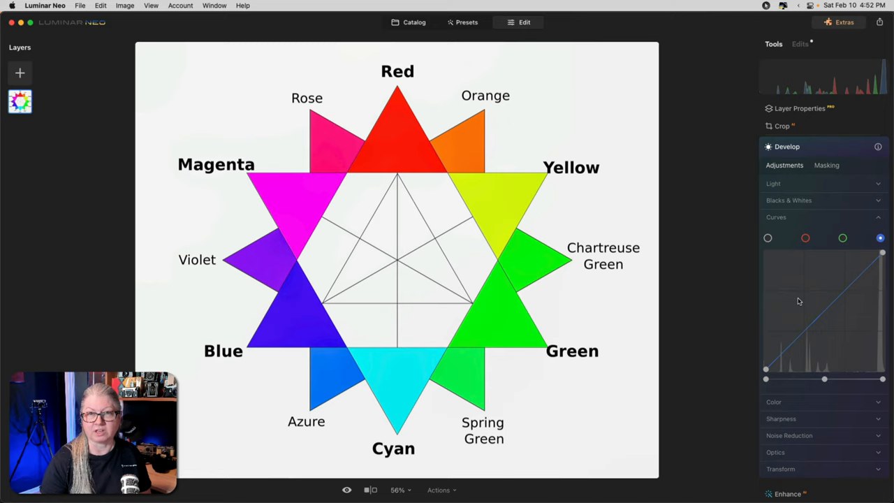
{"action": "left_click_drag", "start_coordinate": [824, 301], "coordinate": [837, 324]}
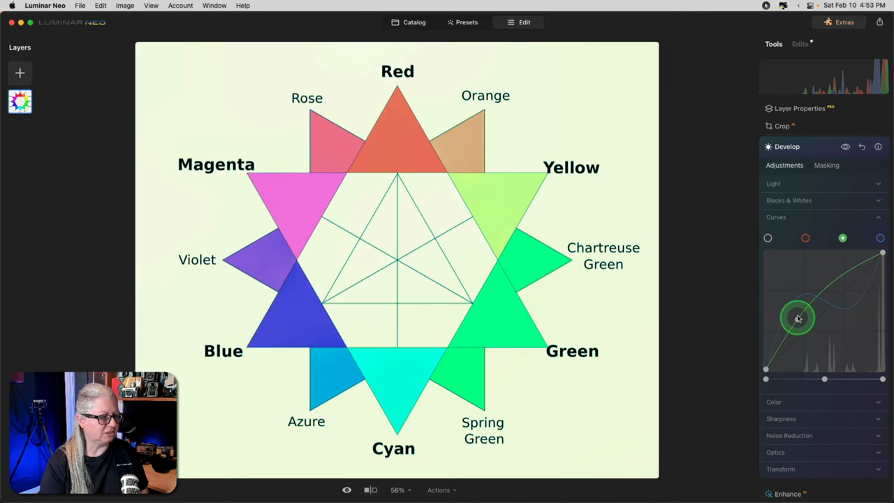
{"action": "left_click_drag", "start_coordinate": [800, 316], "coordinate": [802, 347]}
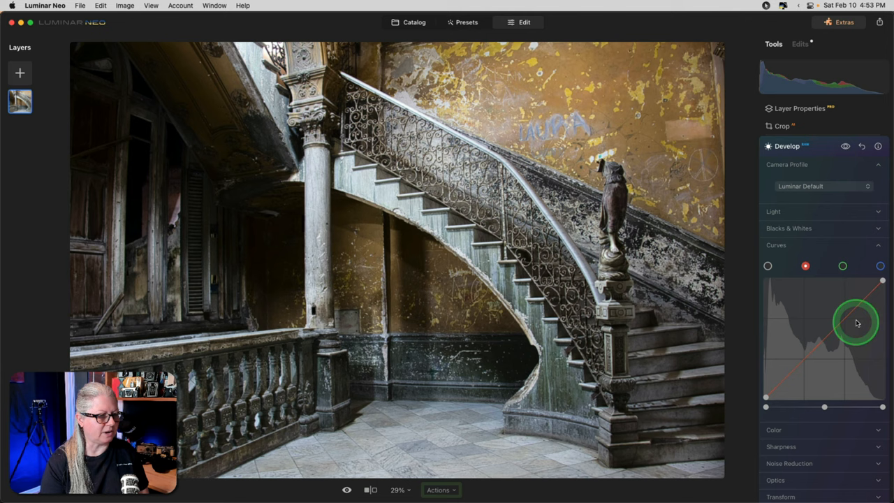
Step: Pull the Red channel curve into an S-shape for a pink-and-teal duotone on the staircase
{"action": "left_click_drag", "start_coordinate": [855, 321], "coordinate": [799, 360]}
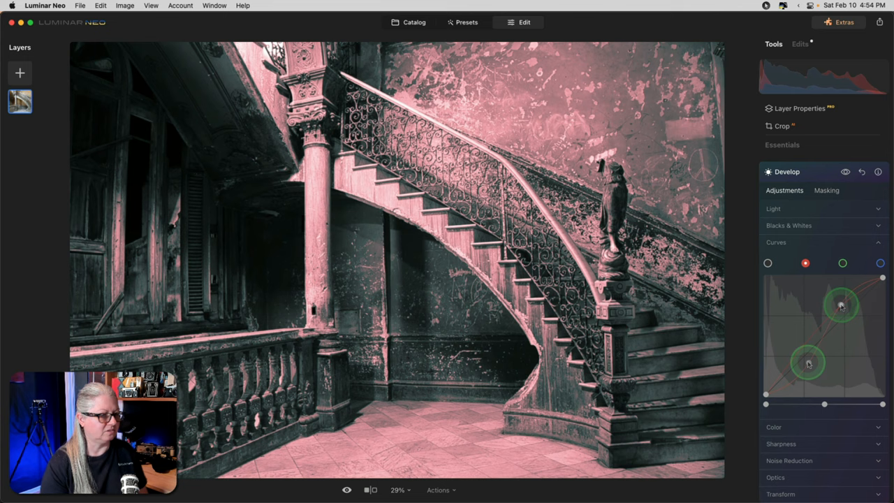
{"action": "left_click_drag", "start_coordinate": [809, 363], "coordinate": [805, 365]}
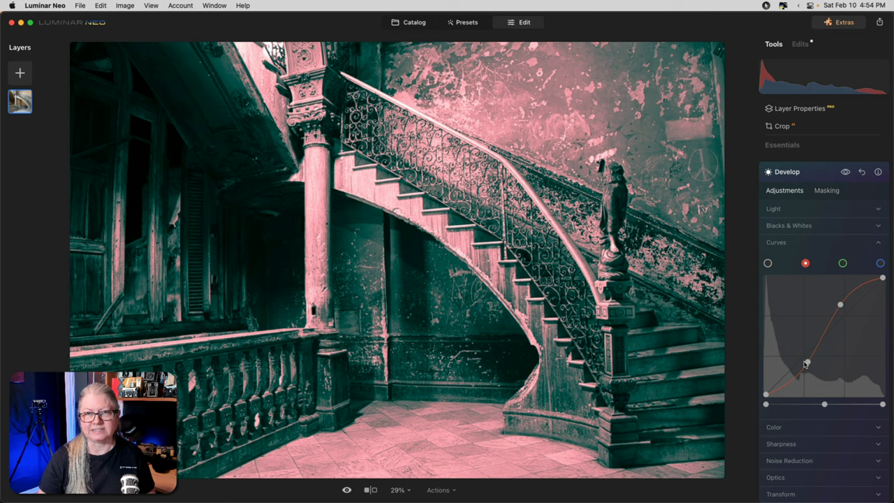
{"action": "left_click_drag", "start_coordinate": [805, 360], "coordinate": [810, 369]}
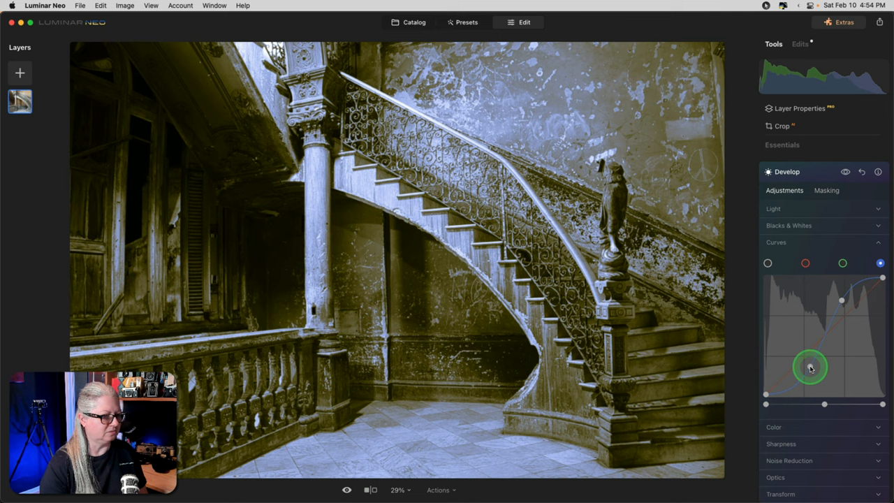
Step: Lift the Blue curve's shadows and lower its highlights for a cream-and-cool-blue split tone
{"action": "left_click_drag", "start_coordinate": [810, 369], "coordinate": [859, 315]}
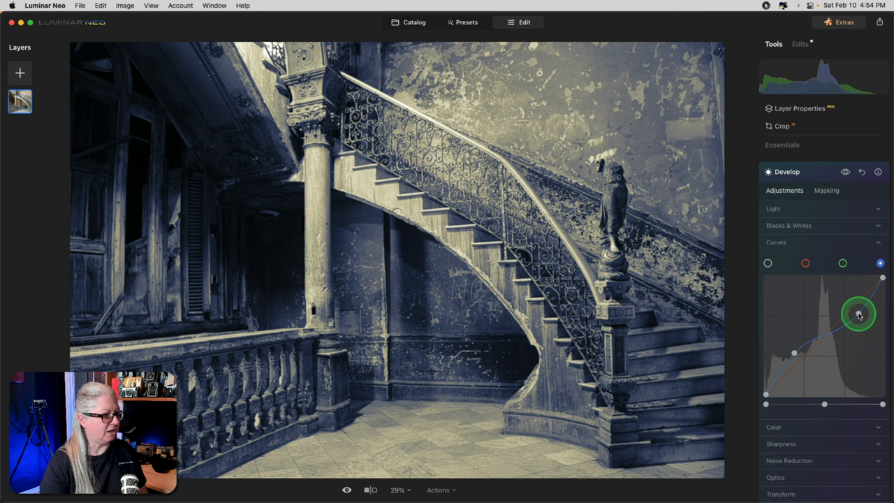
{"action": "left_click_drag", "start_coordinate": [859, 315], "coordinate": [835, 314]}
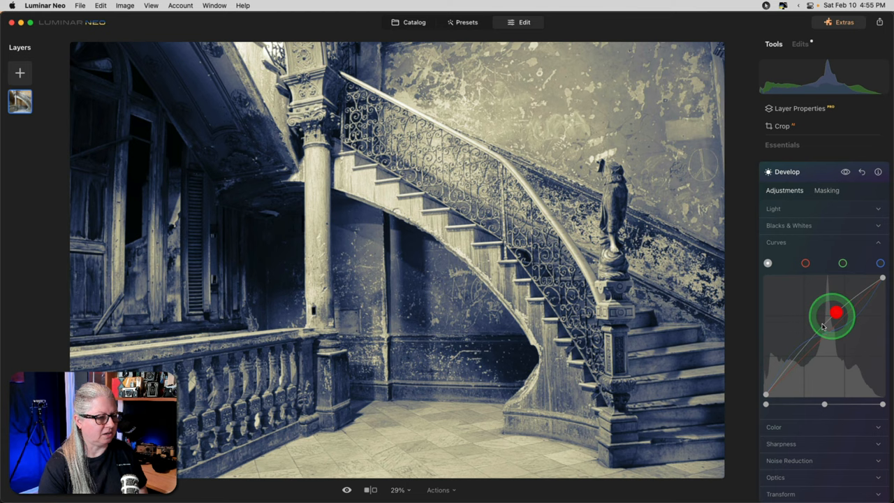
Step: Darken the Luminosity and Blue curves, then twist the Green curve for an orange-and-blue solarized duotone
{"action": "left_click_drag", "start_coordinate": [833, 313], "coordinate": [804, 370]}
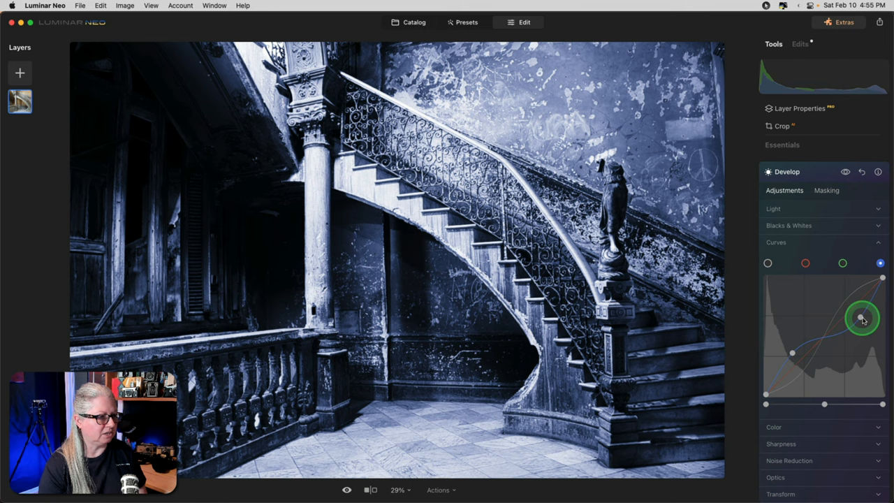
{"action": "left_click_drag", "start_coordinate": [864, 318], "coordinate": [832, 370]}
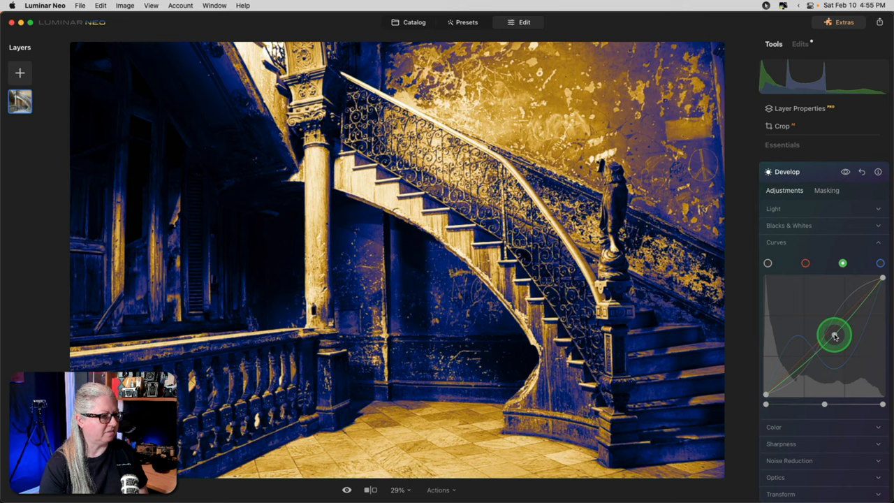
{"action": "left_click_drag", "start_coordinate": [836, 335], "coordinate": [820, 342]}
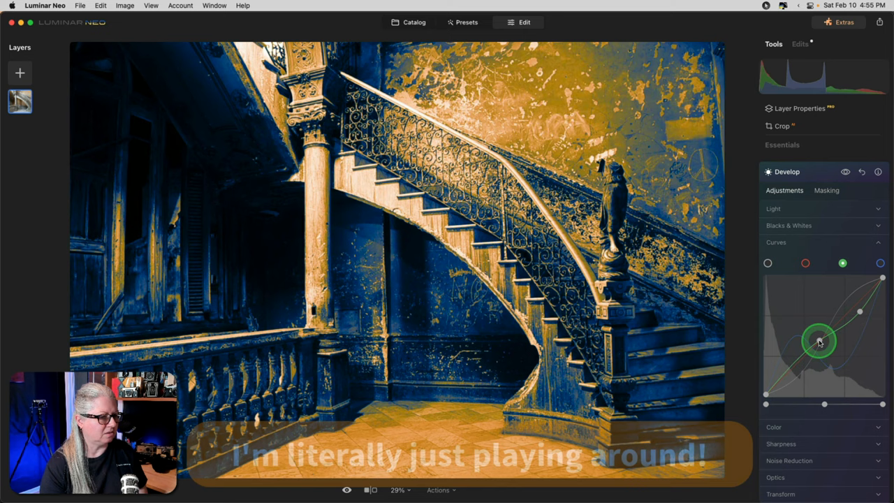
{"action": "left_click_drag", "start_coordinate": [818, 343], "coordinate": [799, 370]}
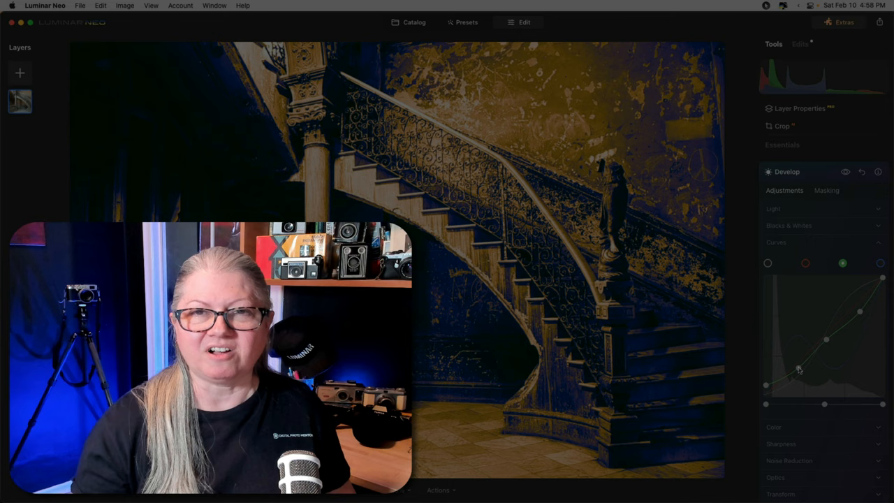
{"action": "left_click", "coordinate": [408, 22]}
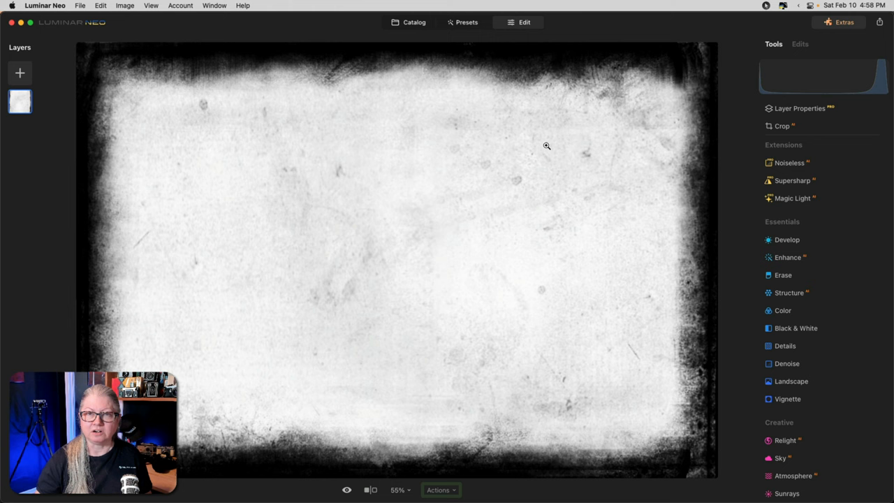
Step: Add the grunge texture as a layer over the seagull at 100 opacity in Normal blending
{"action": "left_click", "coordinate": [411, 23]}
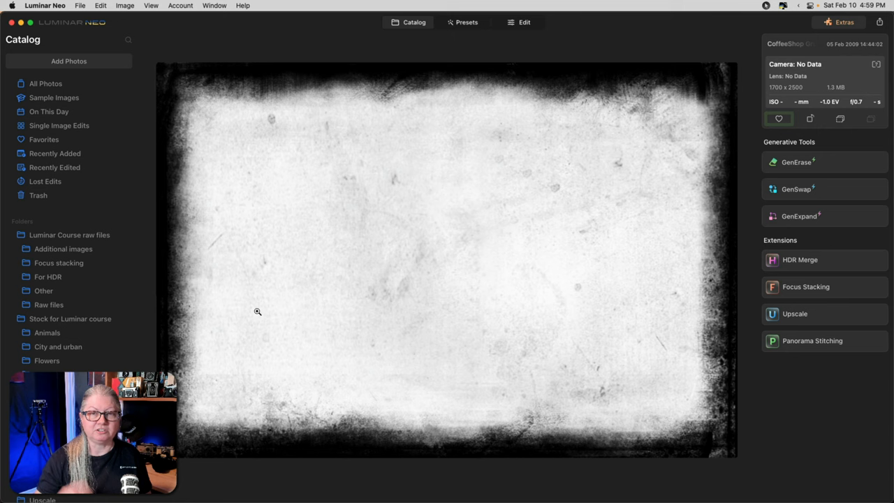
{"action": "left_click", "coordinate": [524, 22]}
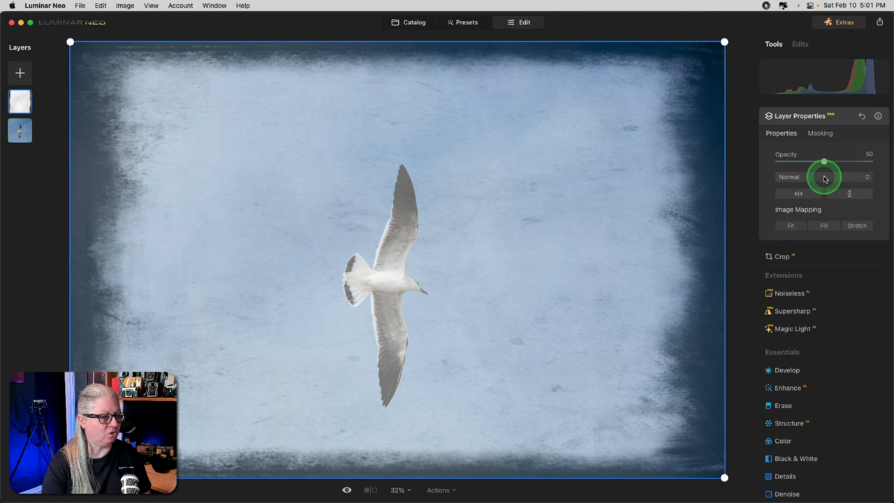
{"action": "left_click_drag", "start_coordinate": [824, 162], "coordinate": [869, 162]}
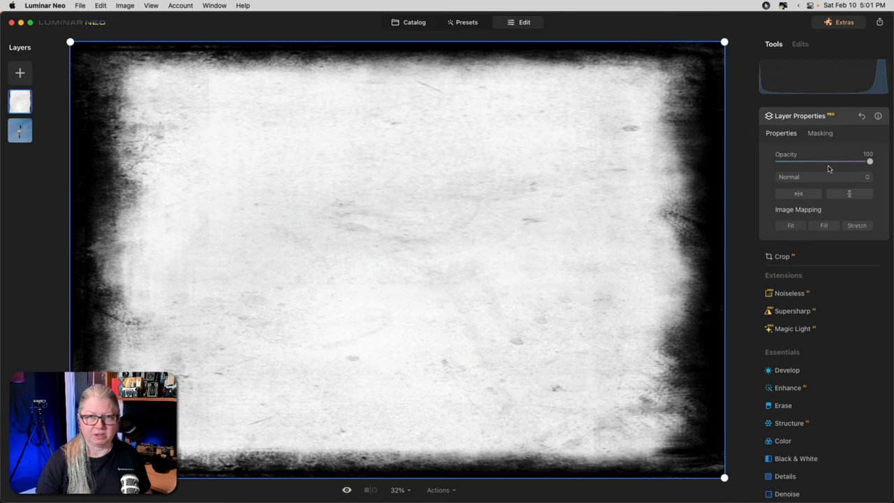
{"action": "left_click", "coordinate": [824, 176]}
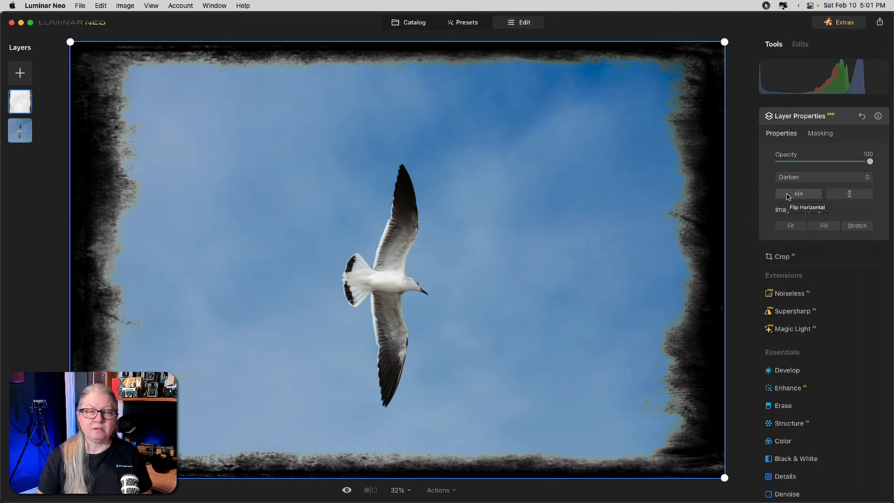
{"action": "left_click", "coordinate": [784, 194]}
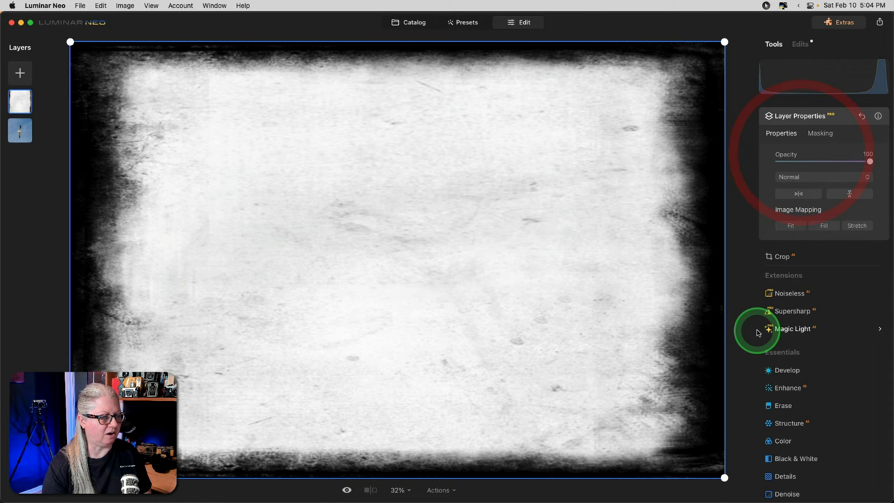
Step: Invert the texture layer's luminance curve: black point to the top, white point to the bottom
{"action": "left_click", "coordinate": [788, 368]}
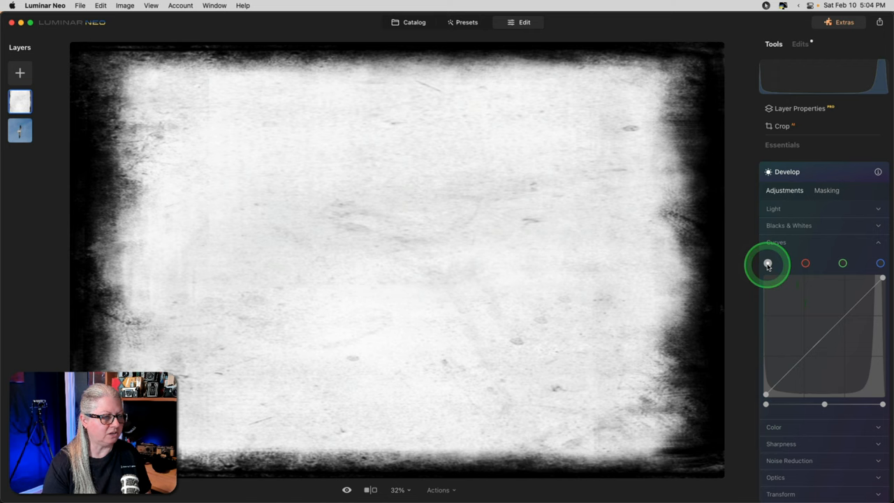
{"action": "left_click", "coordinate": [767, 263]}
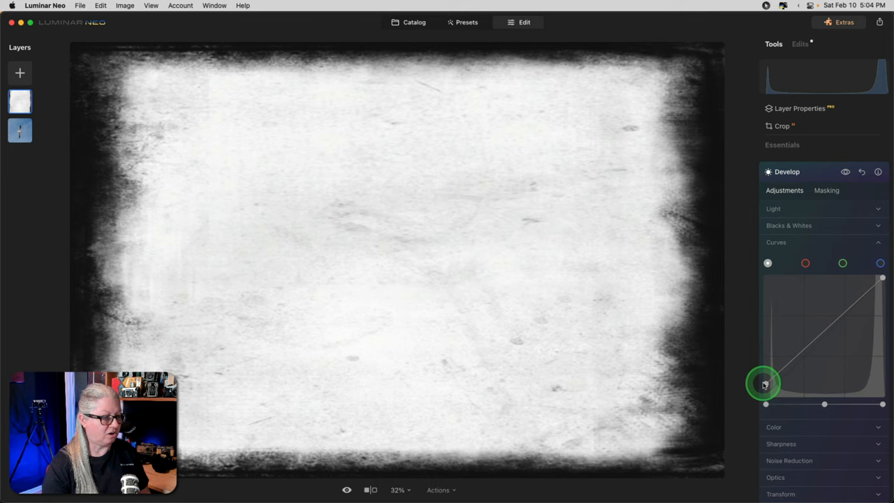
{"action": "left_click_drag", "start_coordinate": [764, 386], "coordinate": [758, 269]}
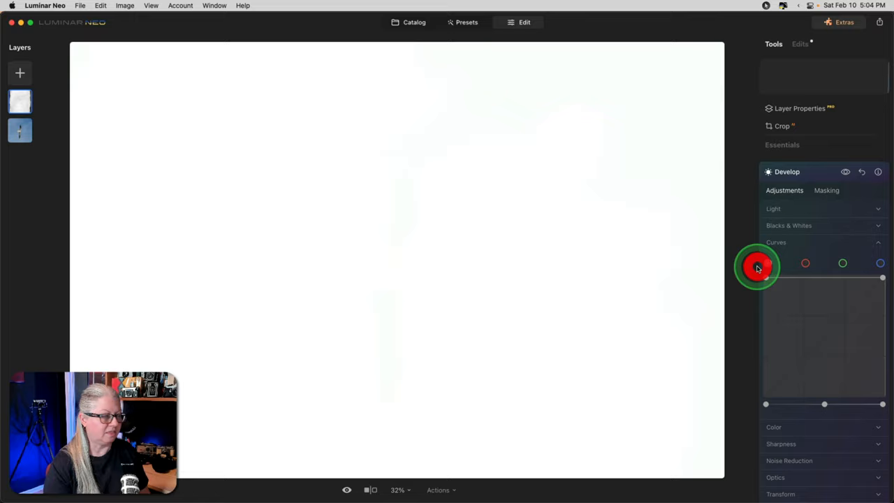
{"action": "left_click_drag", "start_coordinate": [758, 268], "coordinate": [883, 287]}
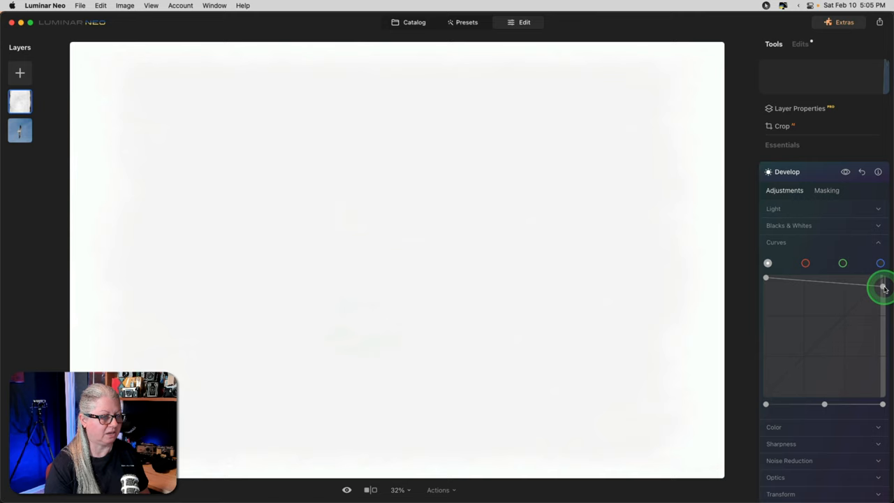
{"action": "left_click_drag", "start_coordinate": [883, 286], "coordinate": [841, 360]}
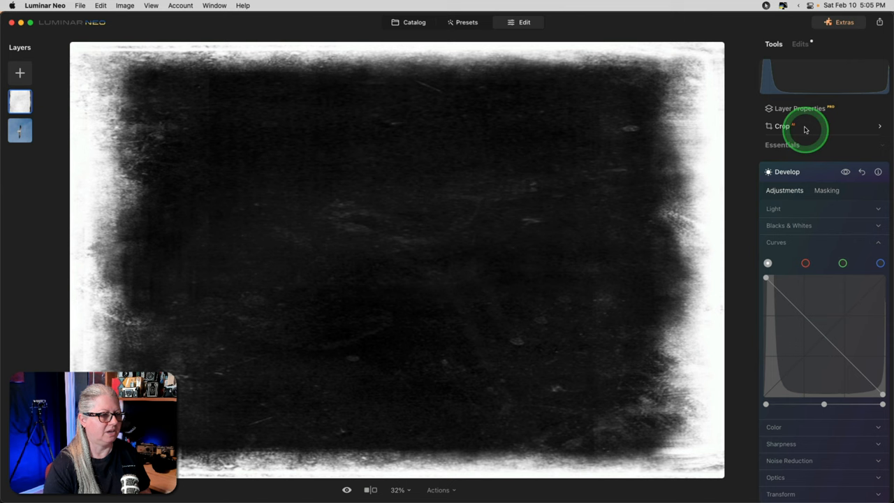
Step: Set the texture layer's blend mode to Screen for ragged white edges over the seagull
{"action": "left_click", "coordinate": [799, 114]}
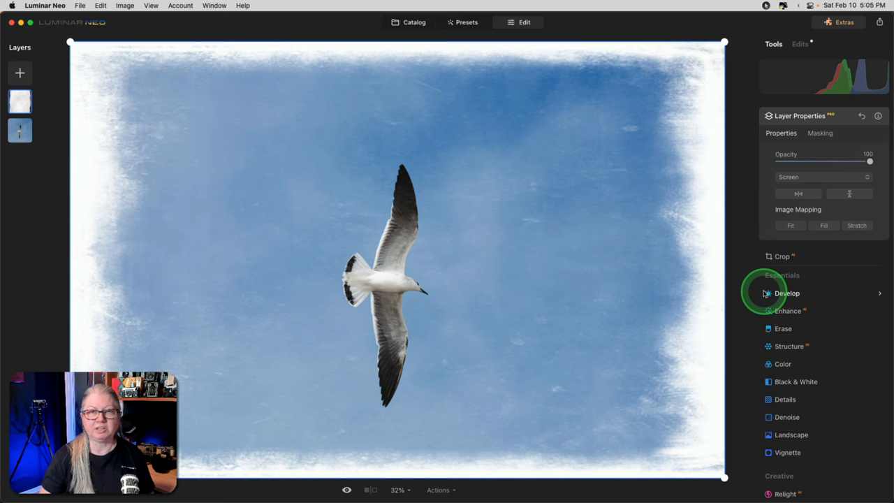